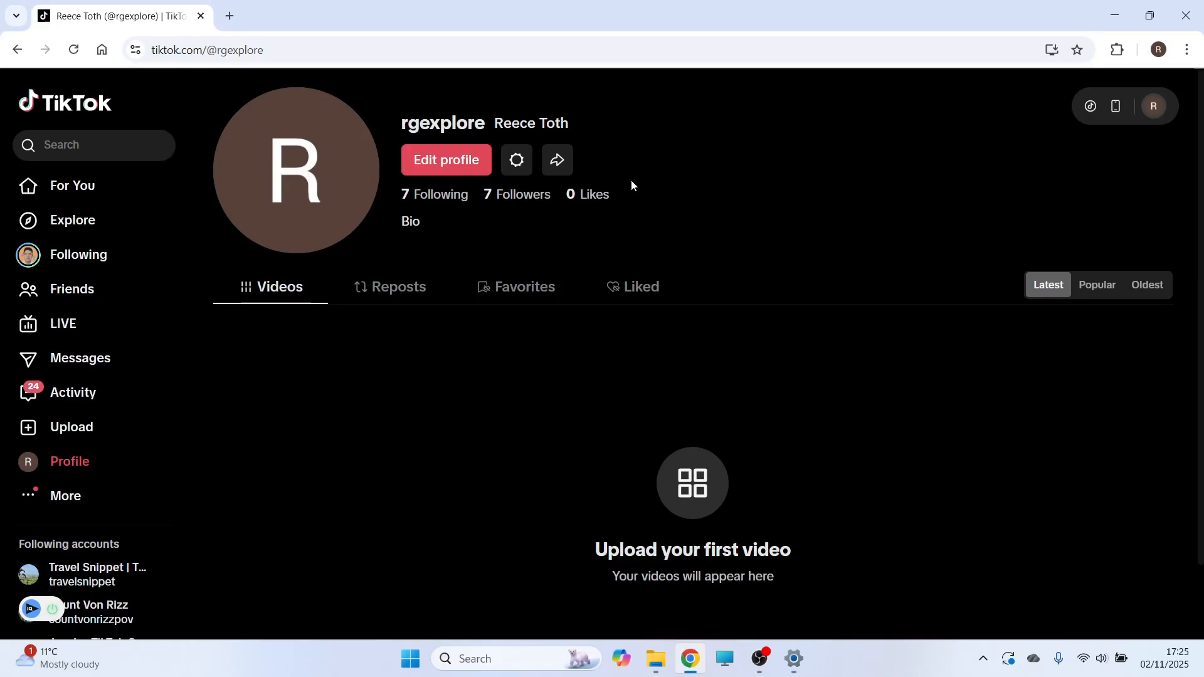
{"action": "mouse_move", "coordinate": [708, 151]}
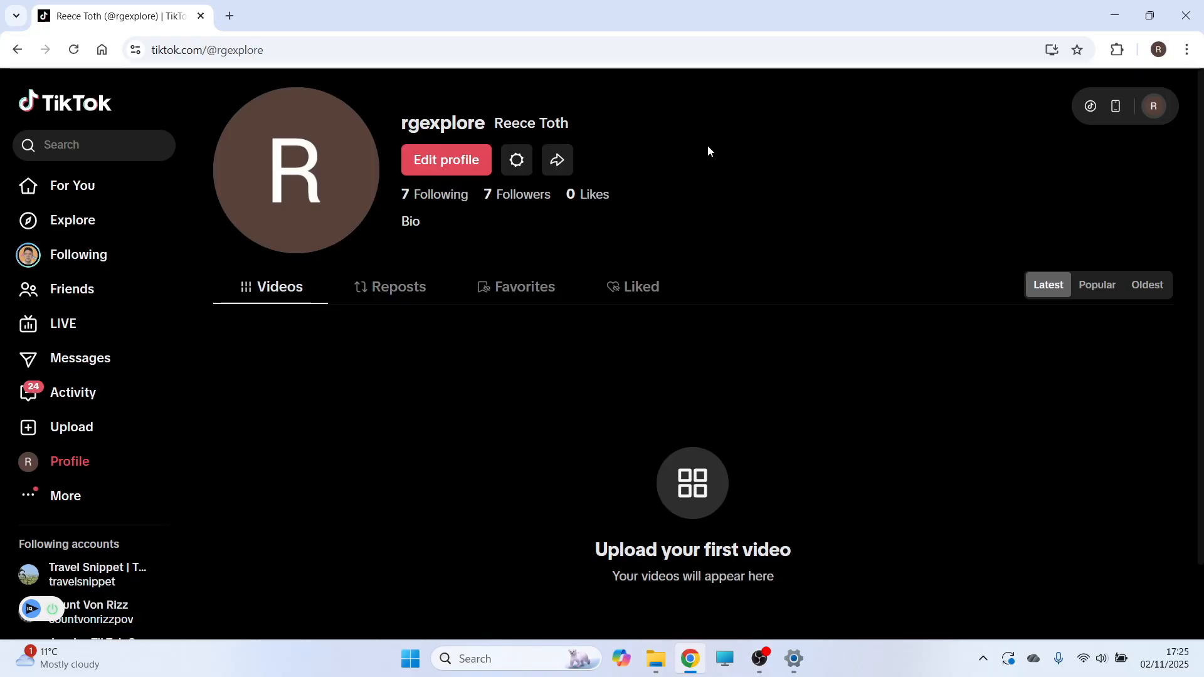
{"action": "mouse_move", "coordinate": [696, 226]}
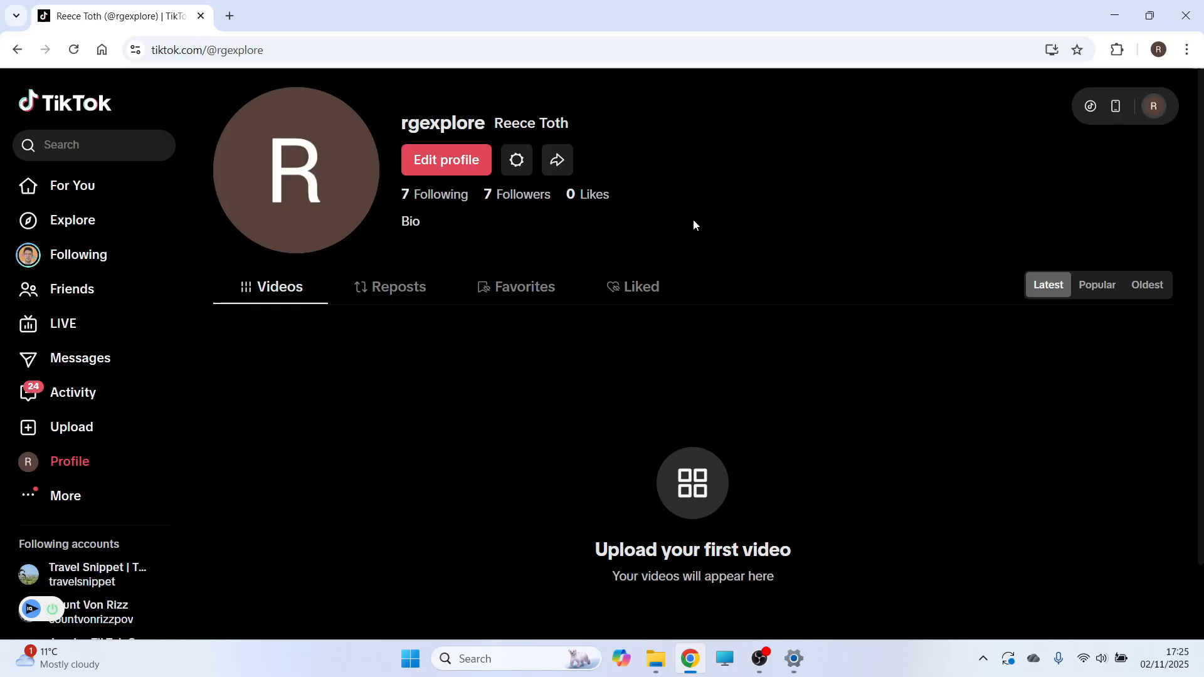
{"action": "mouse_move", "coordinate": [707, 207]}
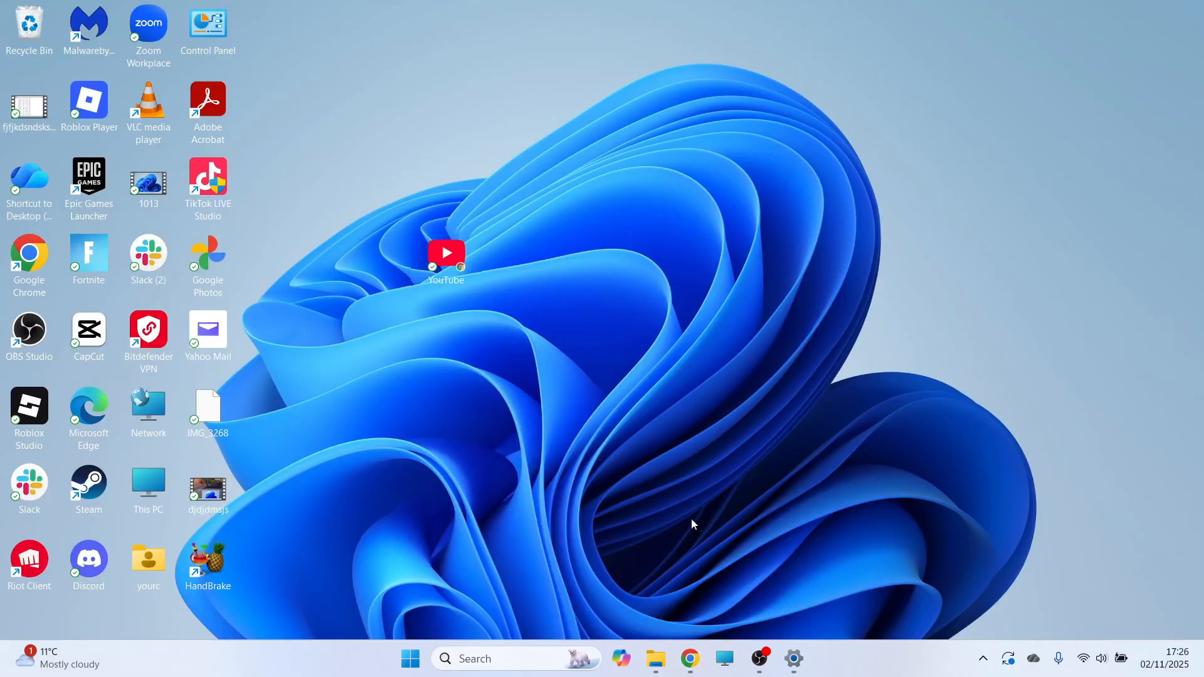
Search Google for 'tiktok live studio' and reach the Download LIVE Studio page.
{"action": "left_click", "coordinate": [689, 658]}
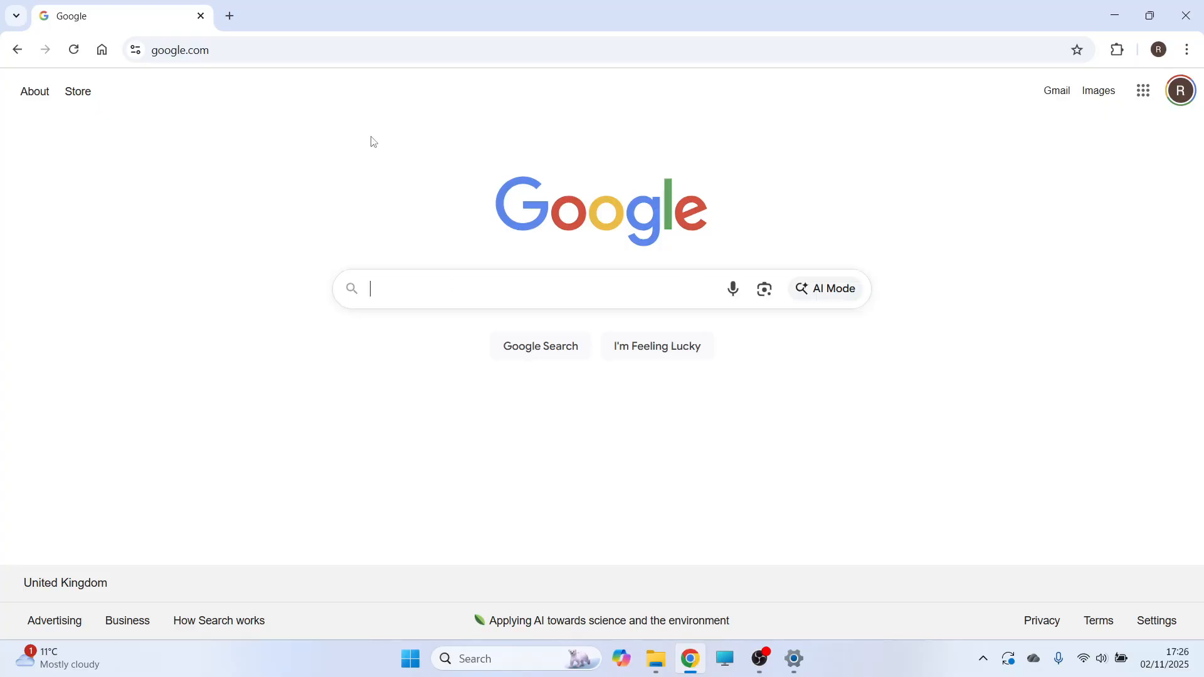
{"action": "type", "text": "tiktok live stu"}
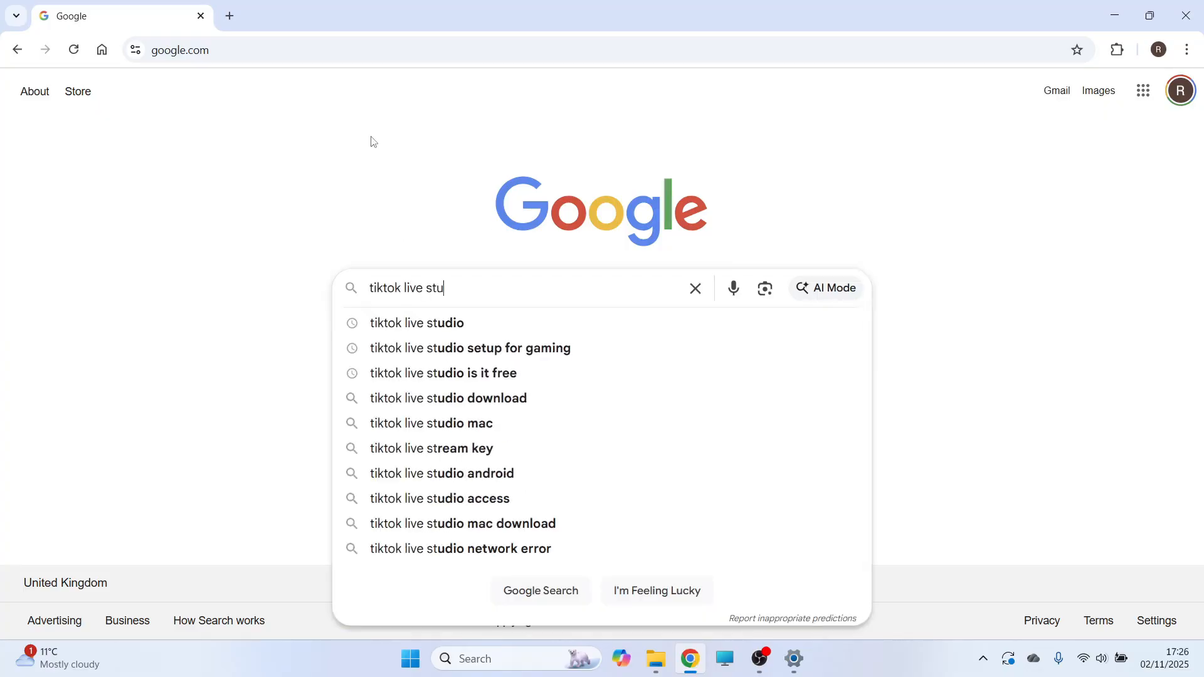
{"action": "type", "text": "dio"}
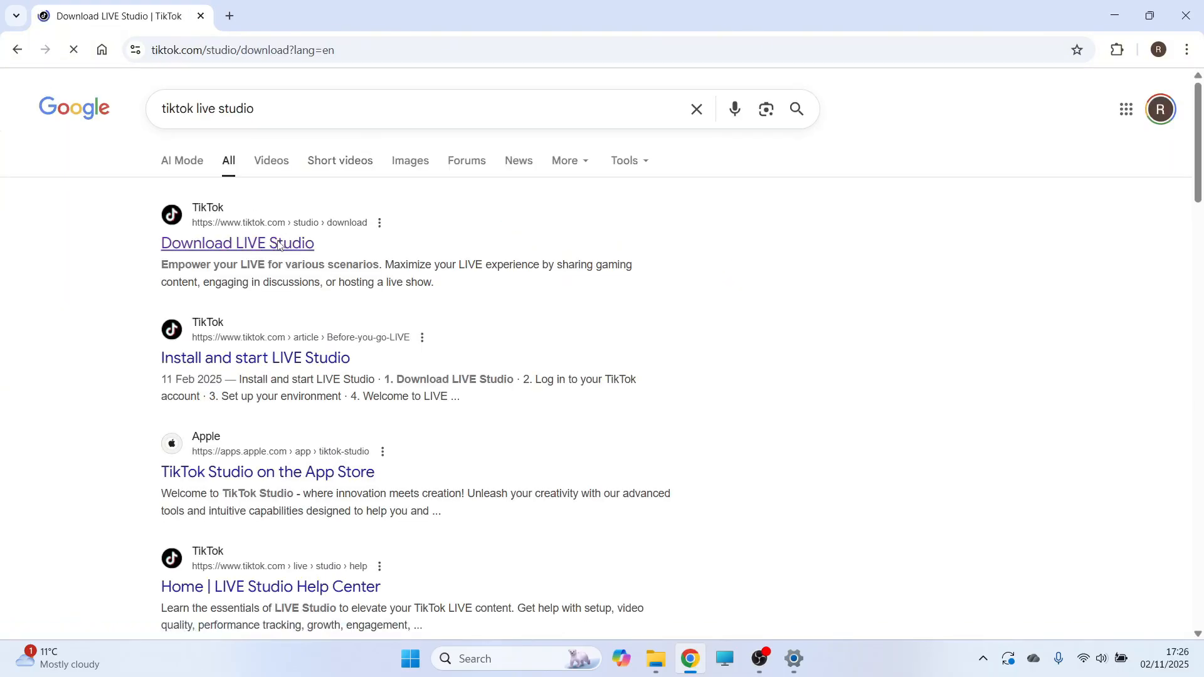
{"action": "left_click", "coordinate": [237, 243]}
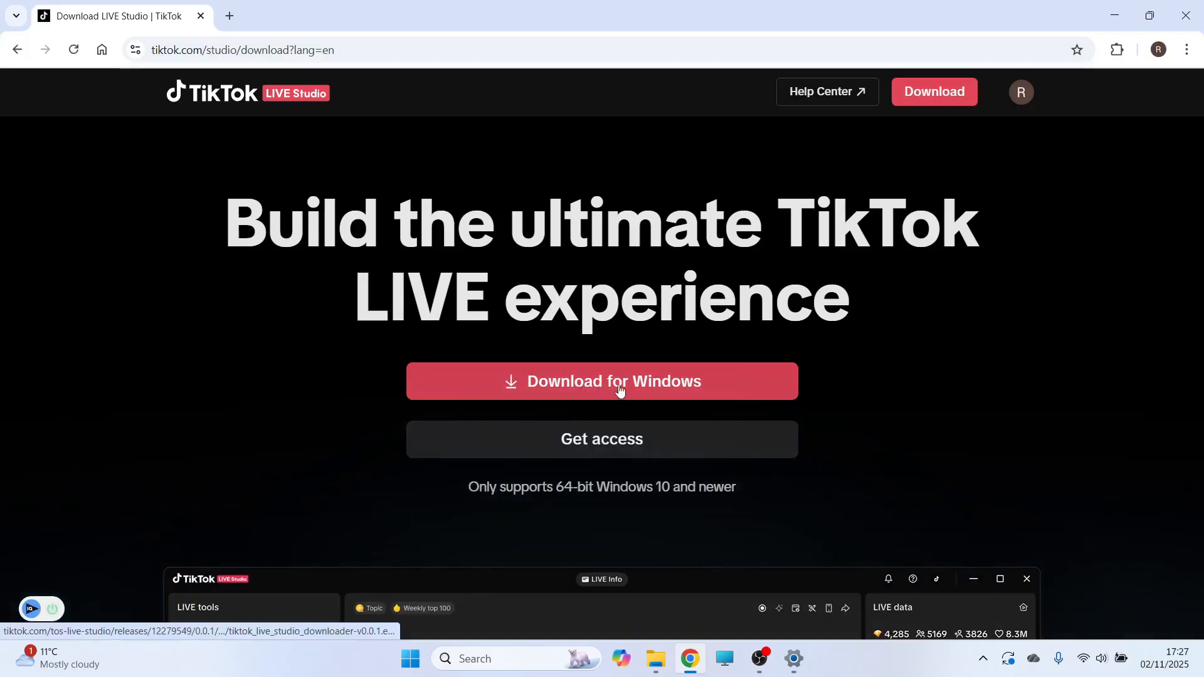
Download the Windows installer and run it from Chrome's downloads list.
{"action": "left_click", "coordinate": [601, 381]}
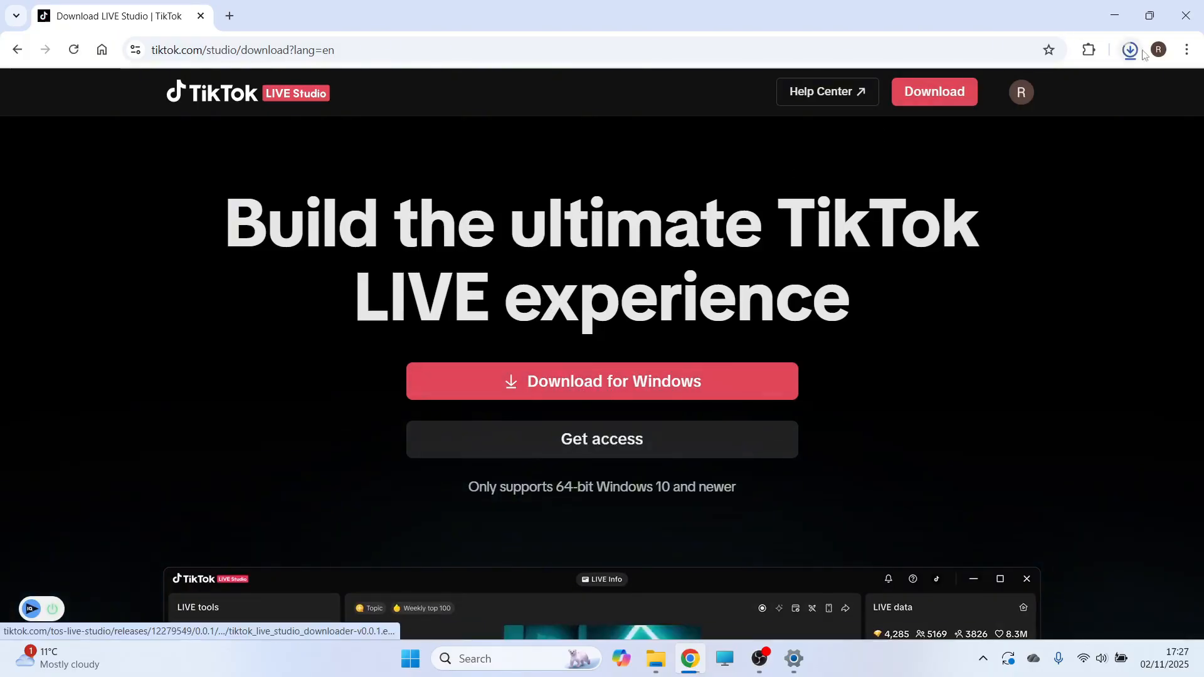
{"action": "left_click", "coordinate": [1129, 50]}
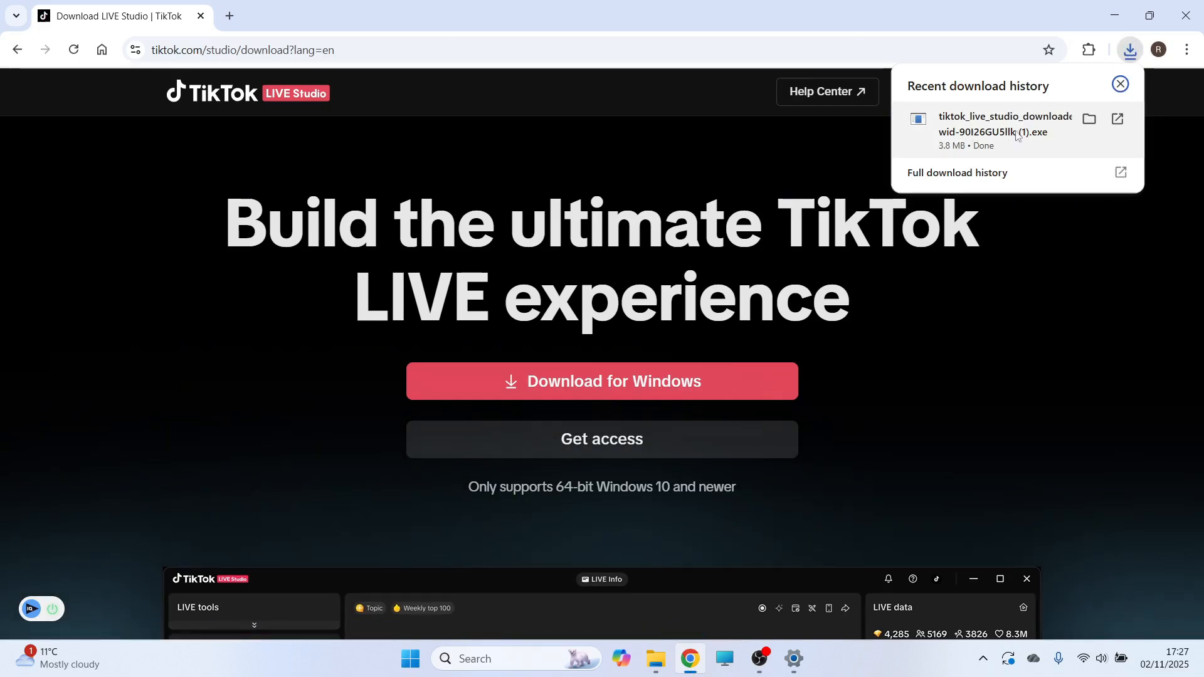
{"action": "left_click", "coordinate": [1121, 83]}
{"action": "type", "text": "tikto"}
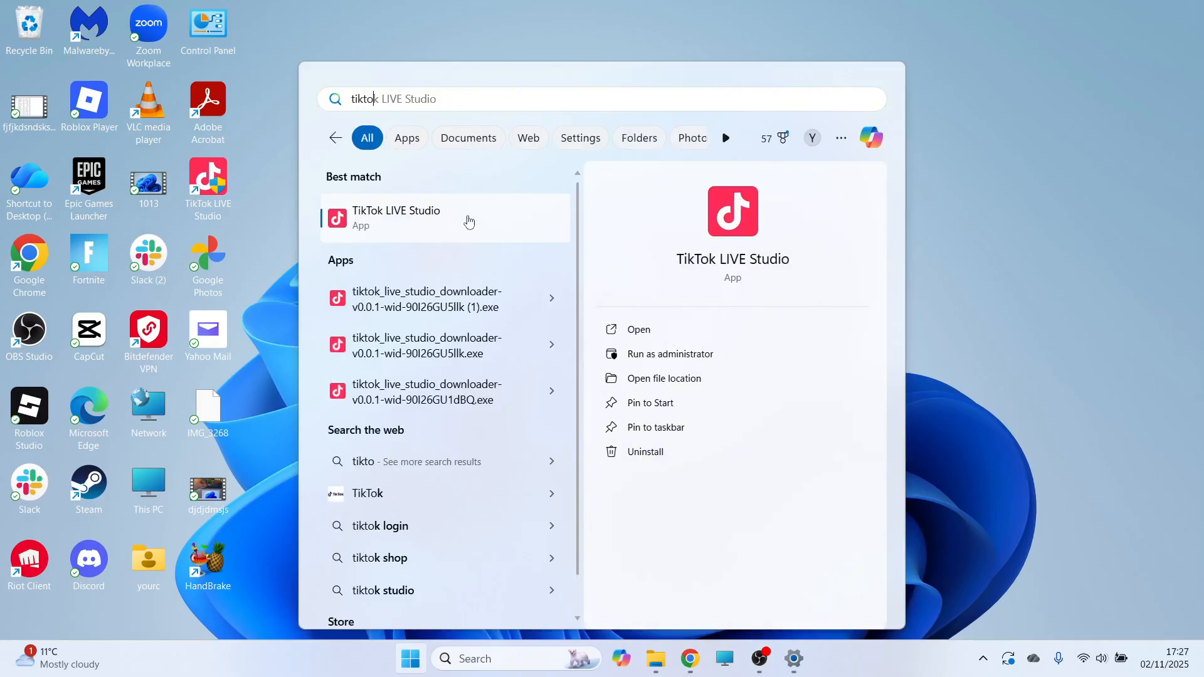
Launch TikTok LIVE Studio from the Start menu and dismiss the account menu.
{"action": "left_click", "coordinate": [396, 218]}
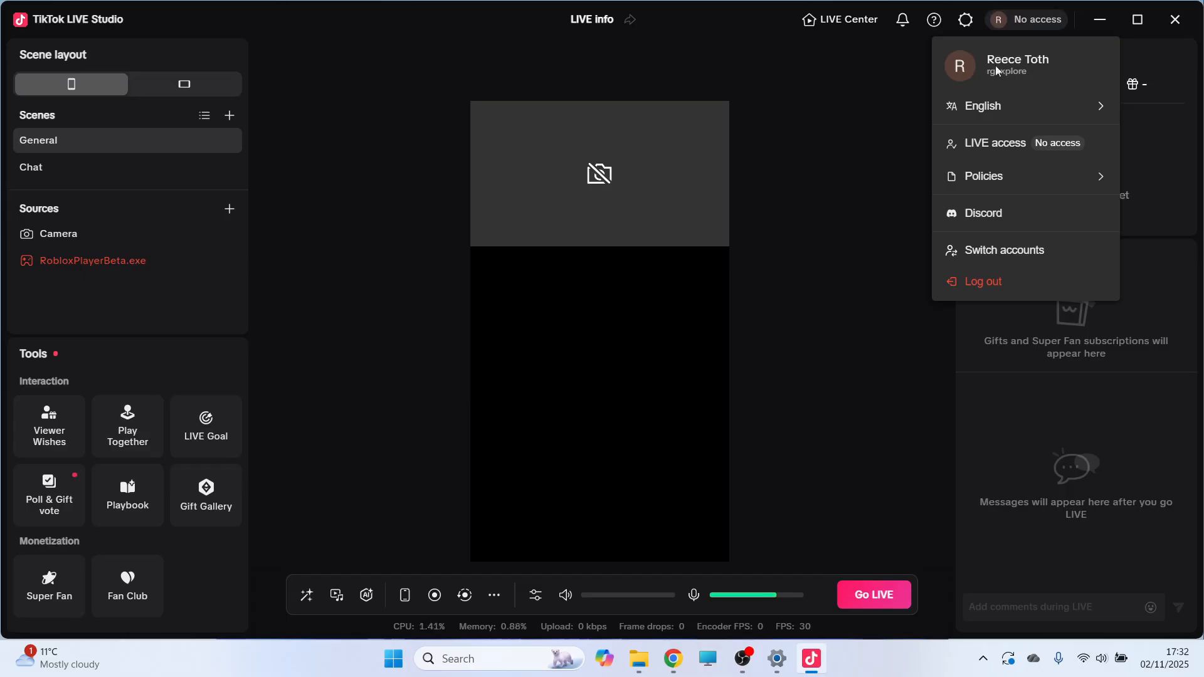
{"action": "left_click", "coordinate": [325, 93]}
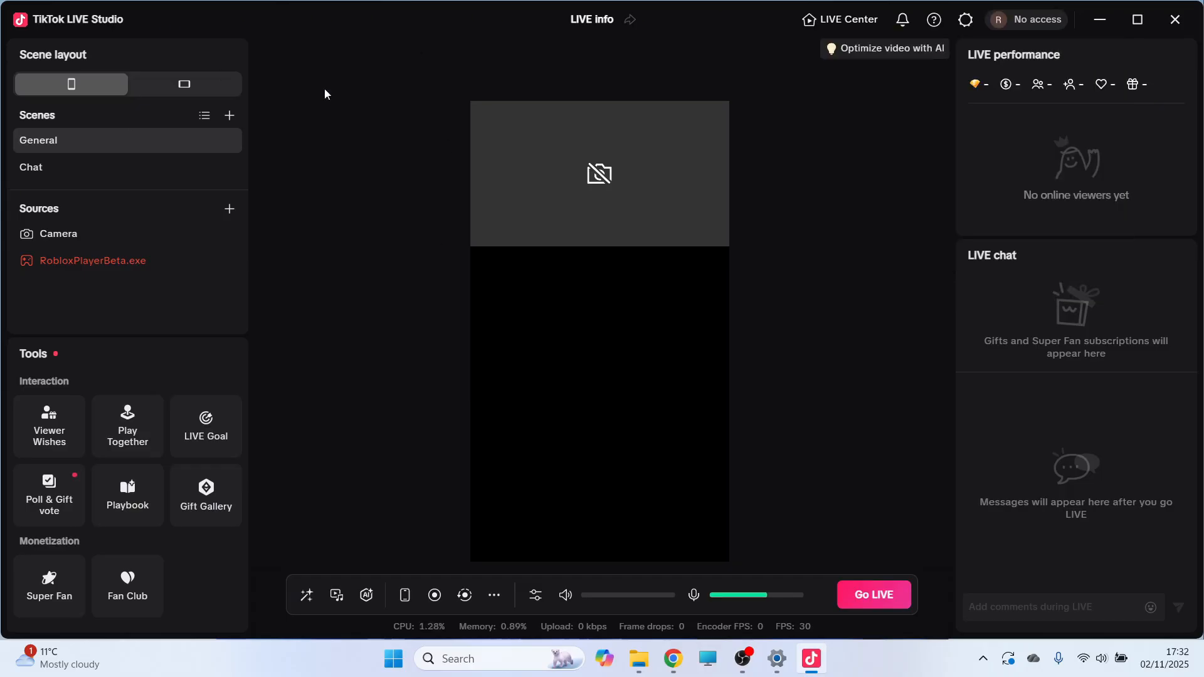
{"action": "mouse_move", "coordinate": [363, 196]}
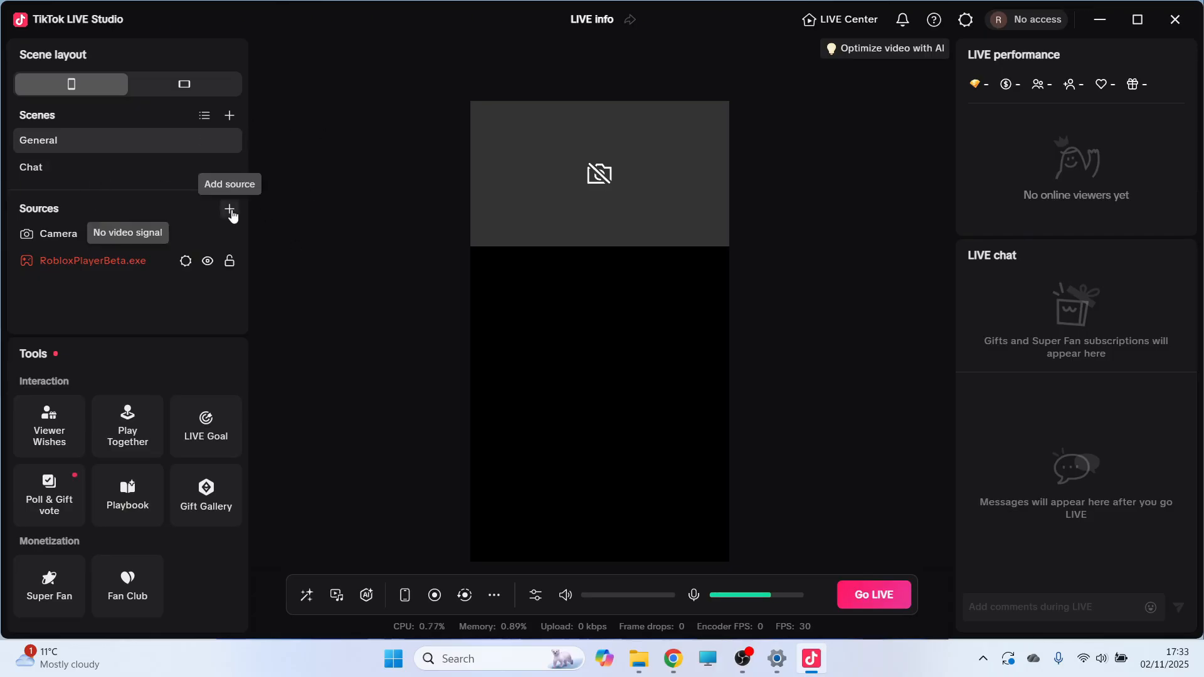
Start adding a Window capture source to the portrait scene.
{"action": "left_click", "coordinate": [230, 211]}
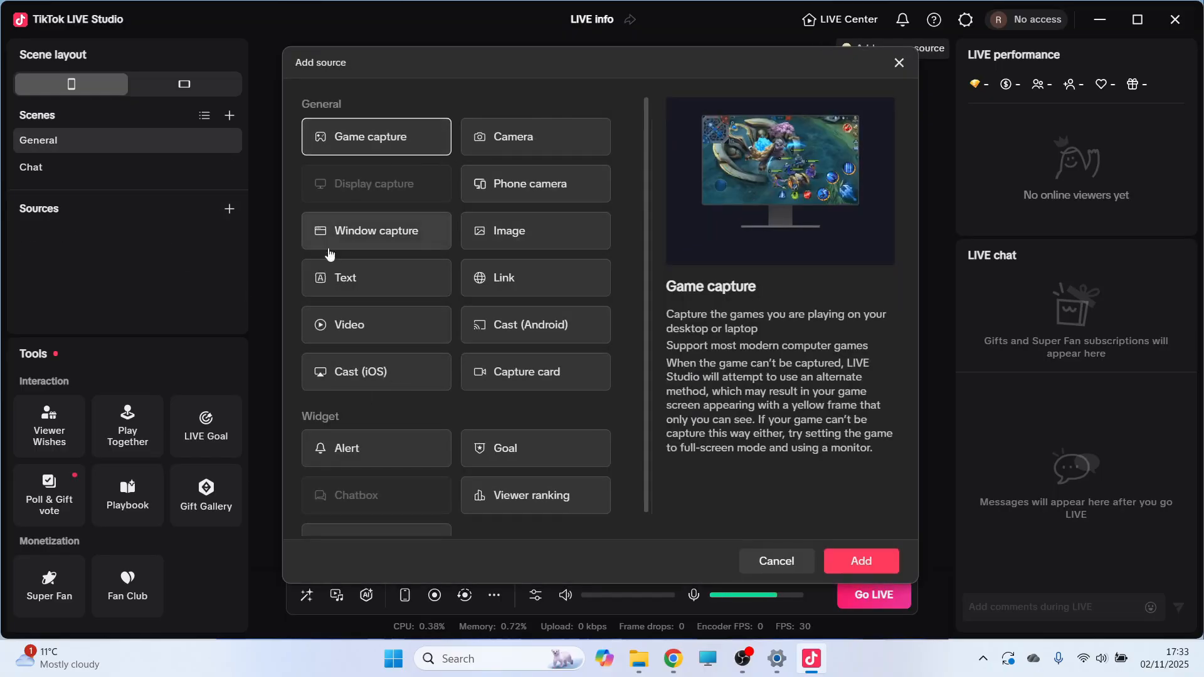
{"action": "scroll", "scroll_direction": "down", "scroll_amount": 3}
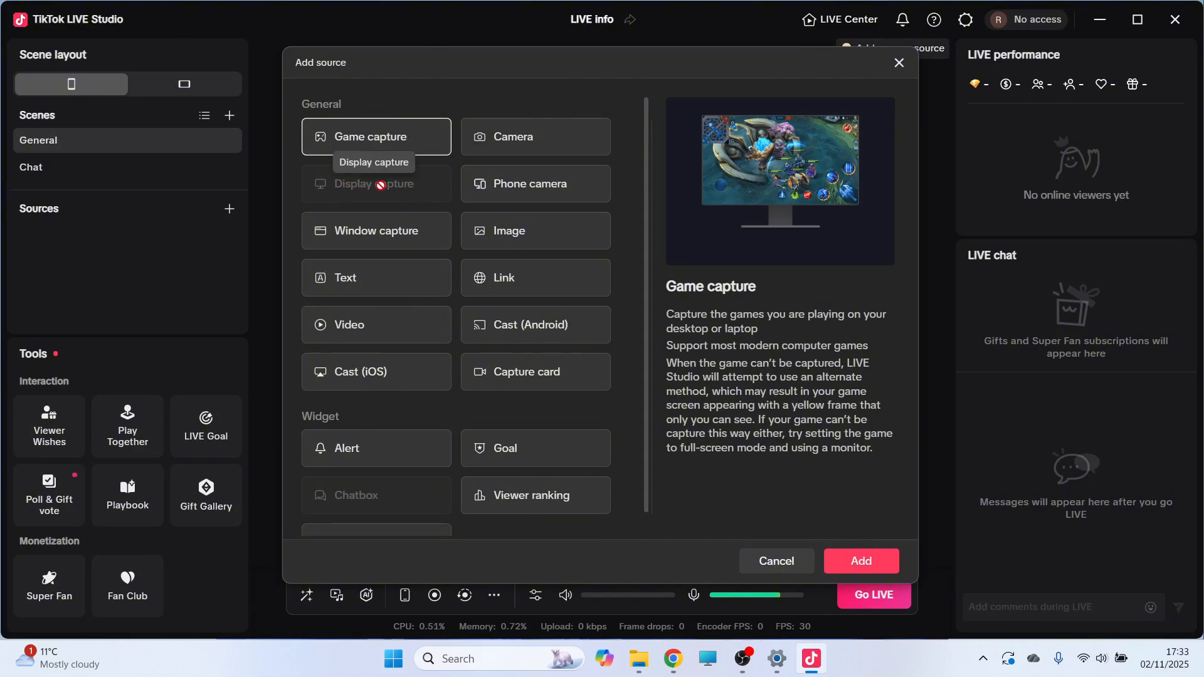
{"action": "left_click", "coordinate": [376, 231]}
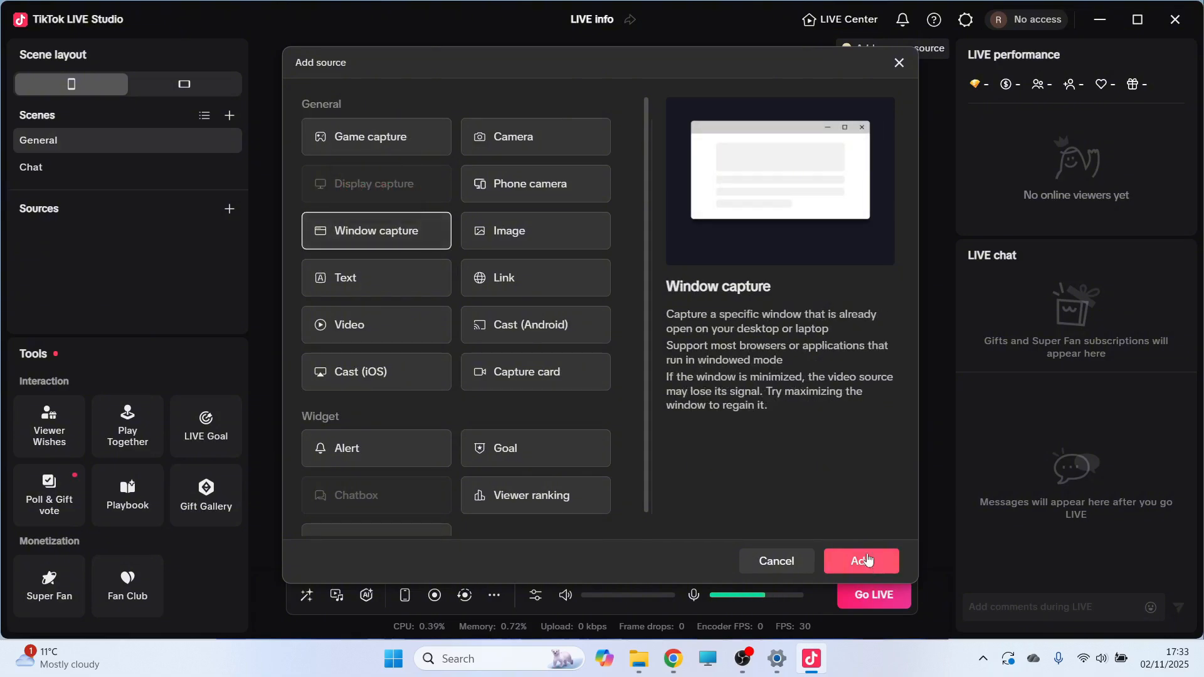
{"action": "left_click", "coordinate": [860, 560]}
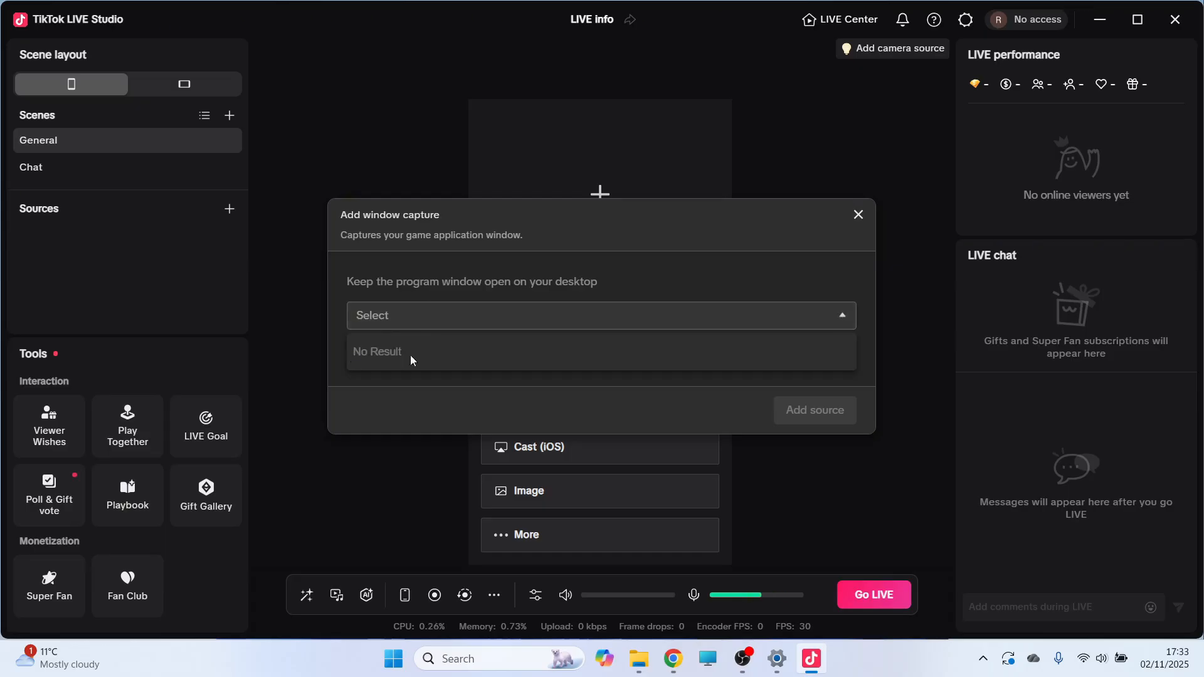
{"action": "mouse_move", "coordinate": [421, 359]}
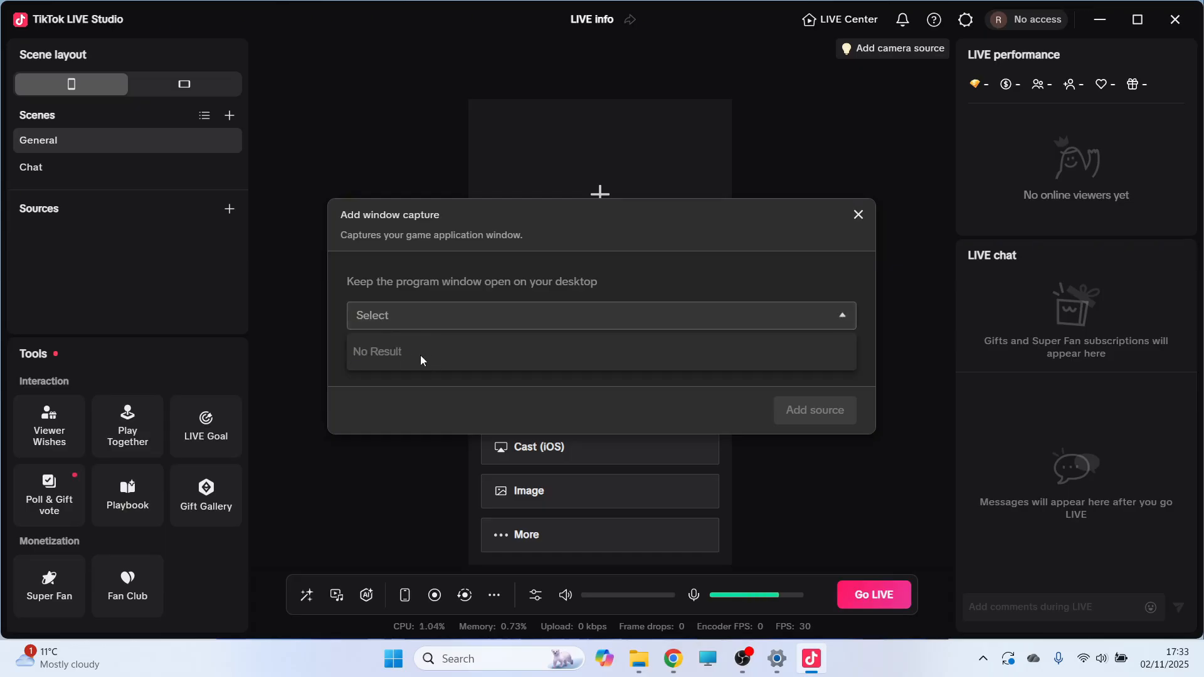
{"action": "mouse_move", "coordinate": [395, 351]}
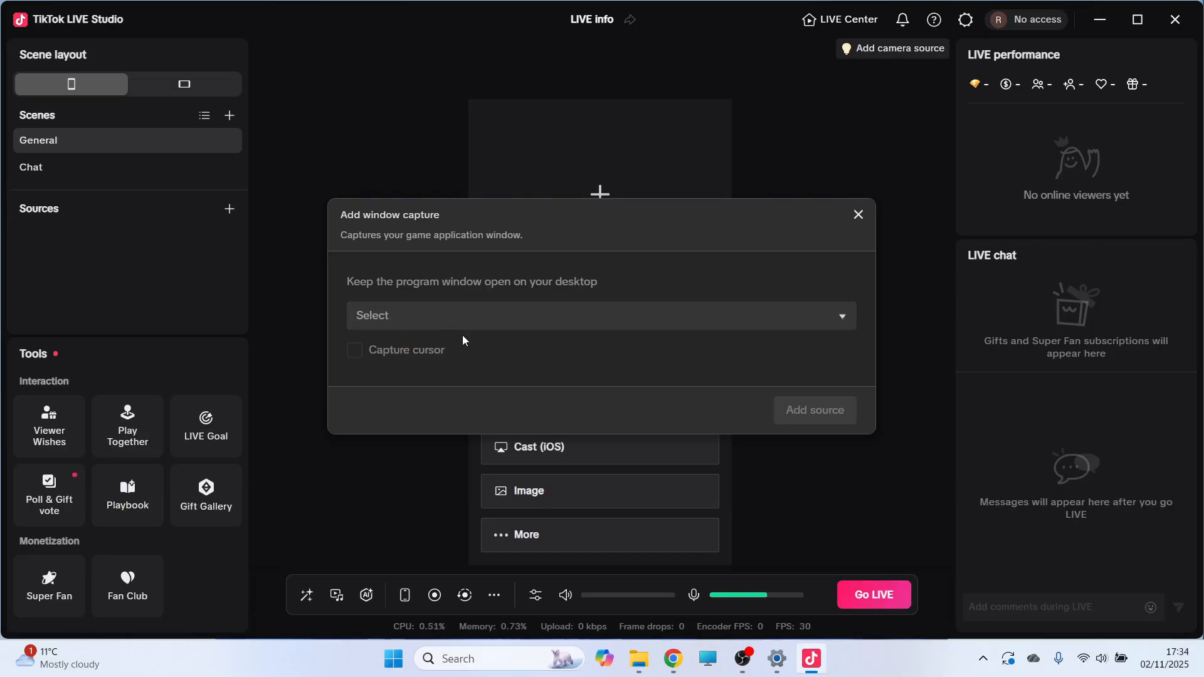
Capture the RobloxPlayerInstaller.exe window with the cursor included and add it to the scene.
{"action": "left_click", "coordinate": [392, 658]}
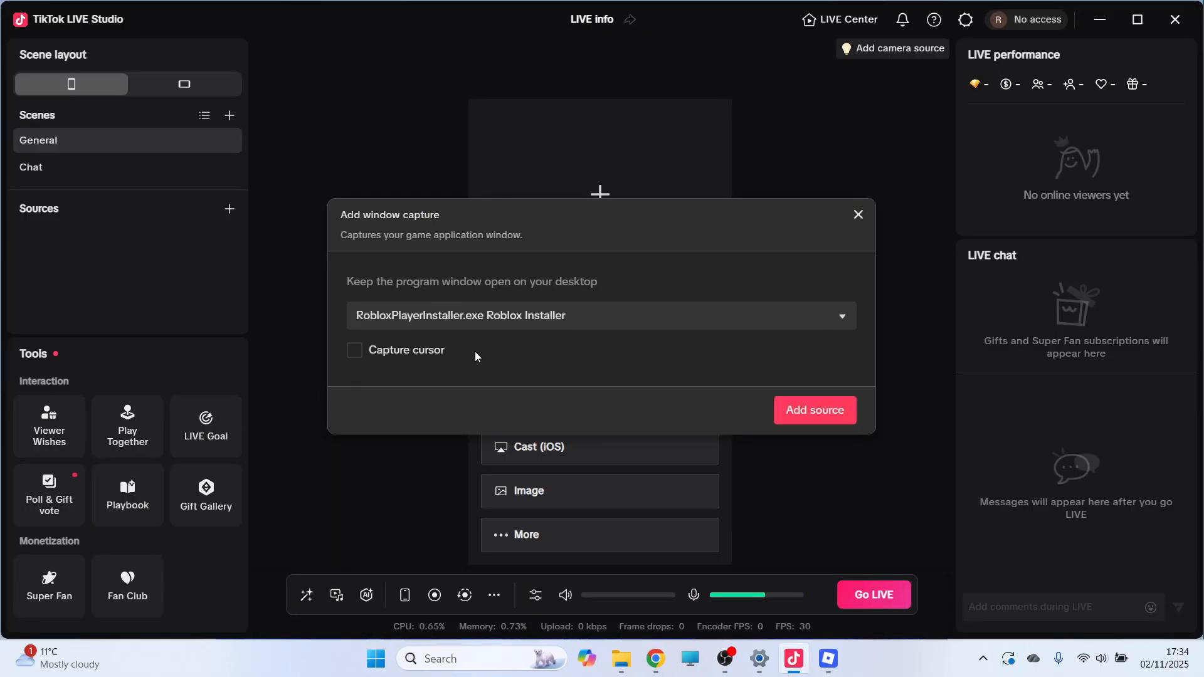
{"action": "left_click", "coordinate": [354, 350]}
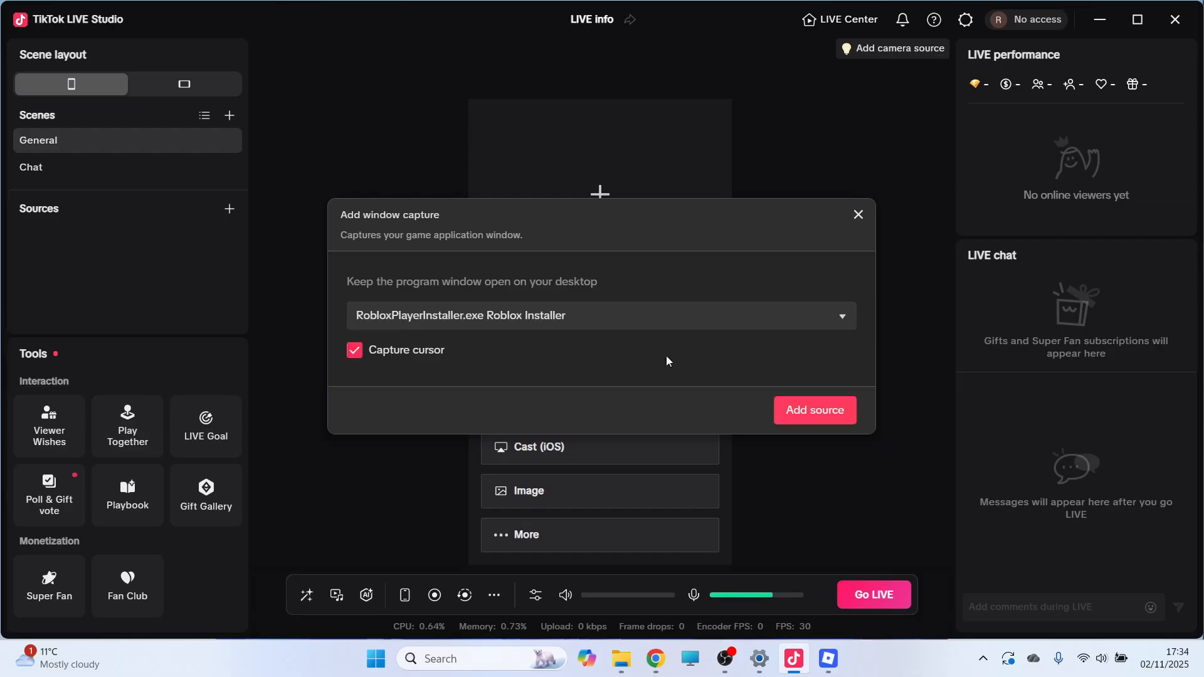
{"action": "left_click", "coordinate": [815, 410]}
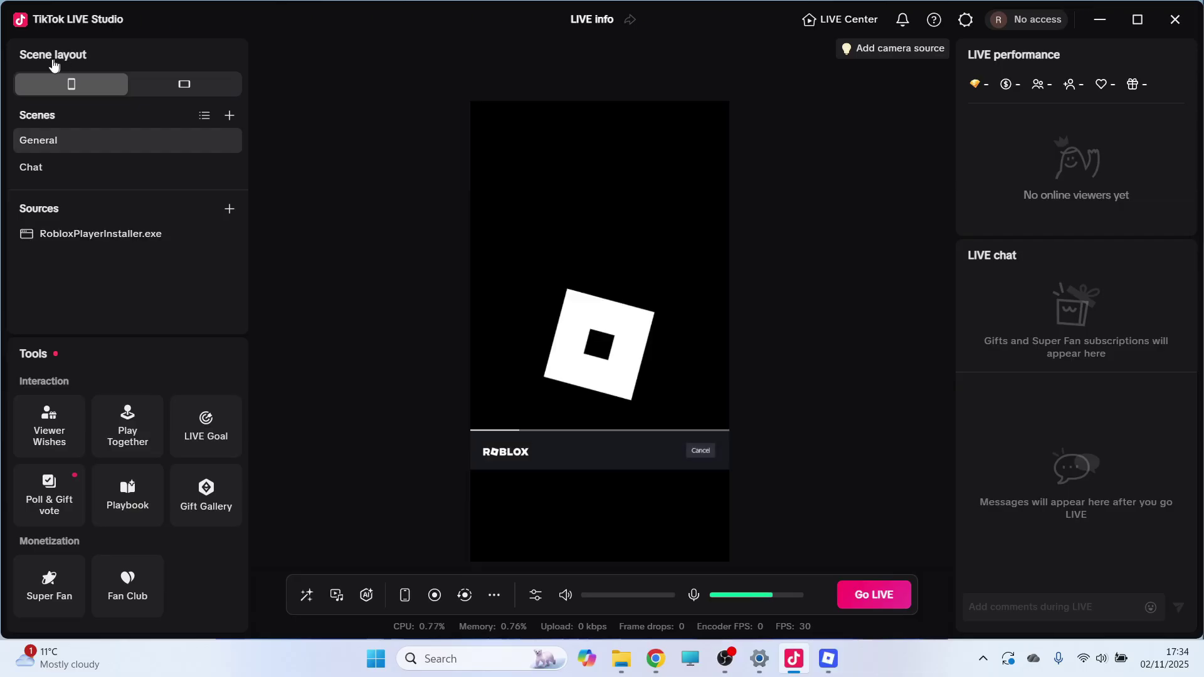
{"action": "mouse_move", "coordinate": [145, 86]}
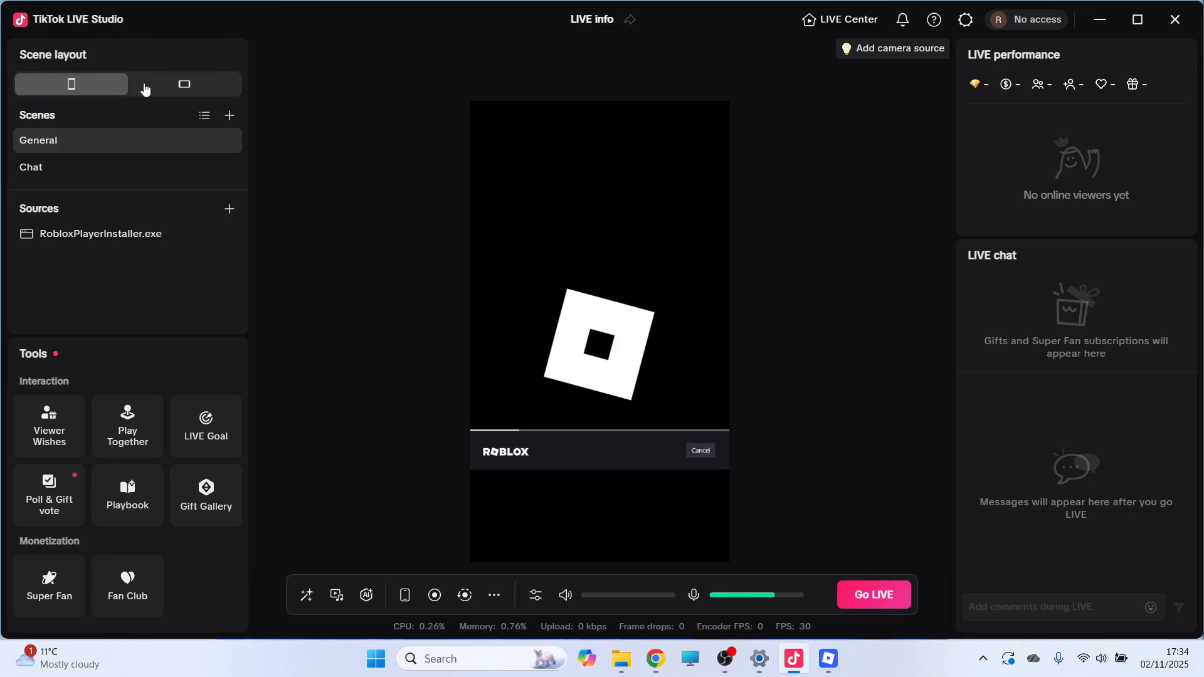
Keep the portrait layout and scale the Roblox capture up to fill the lower frame.
{"action": "left_click", "coordinate": [185, 84]}
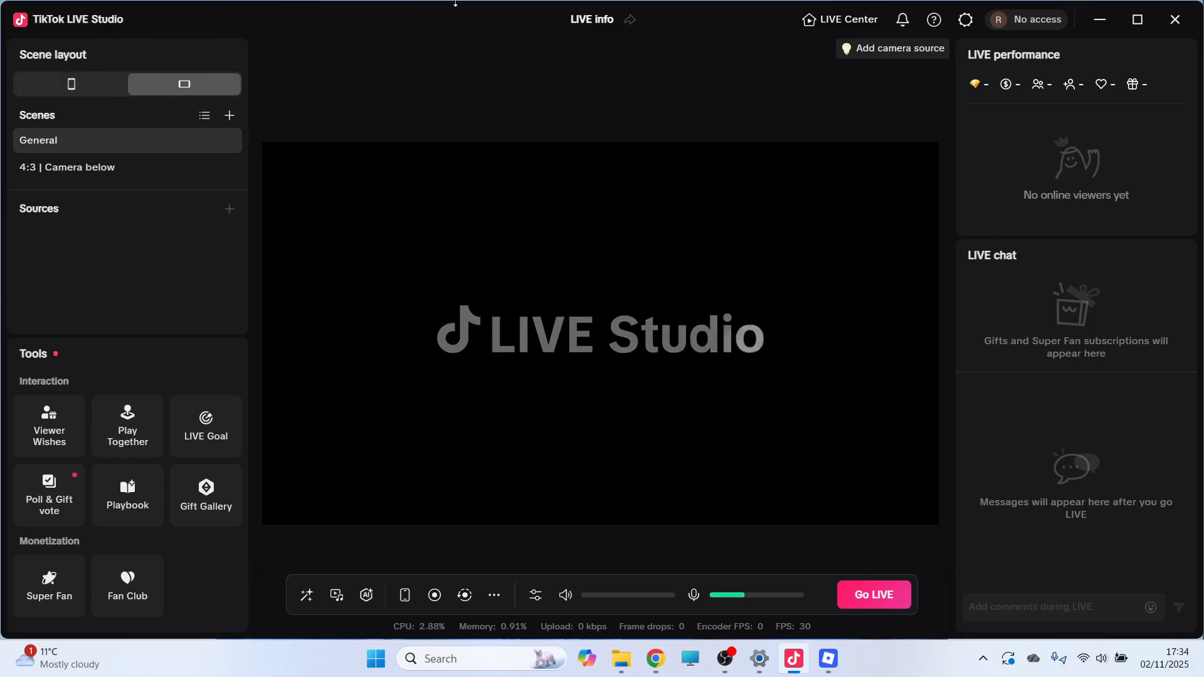
{"action": "left_click", "coordinate": [70, 83]}
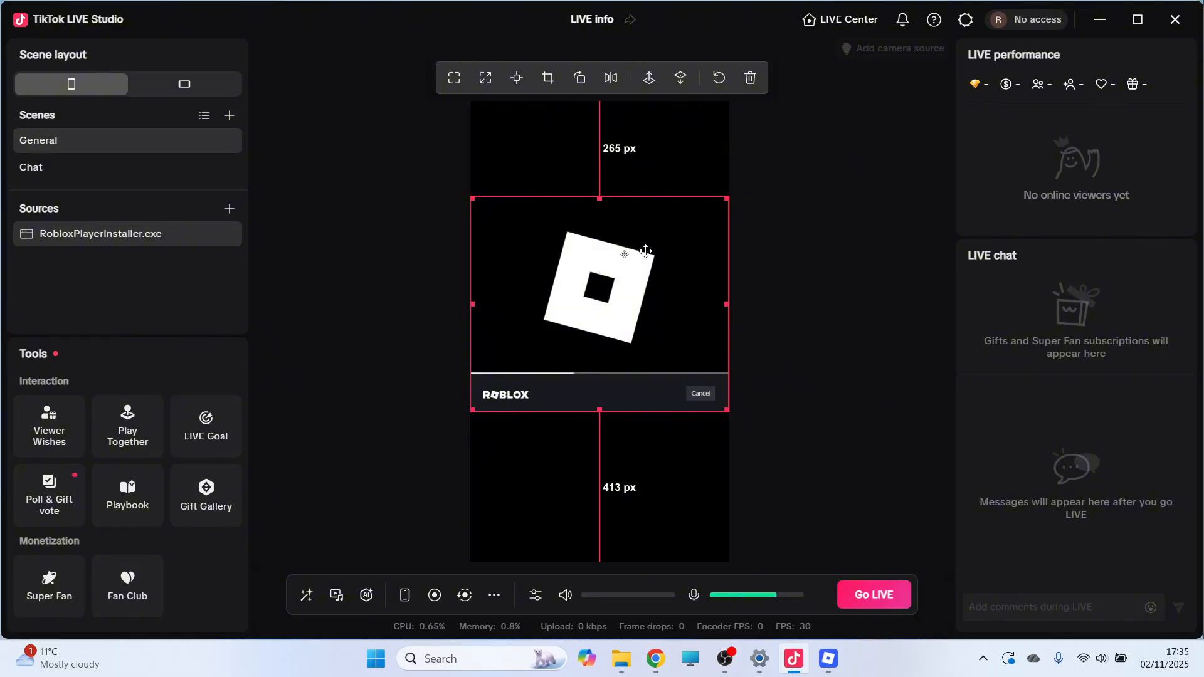
{"action": "left_click_drag", "start_coordinate": [645, 252], "coordinate": [654, 167]}
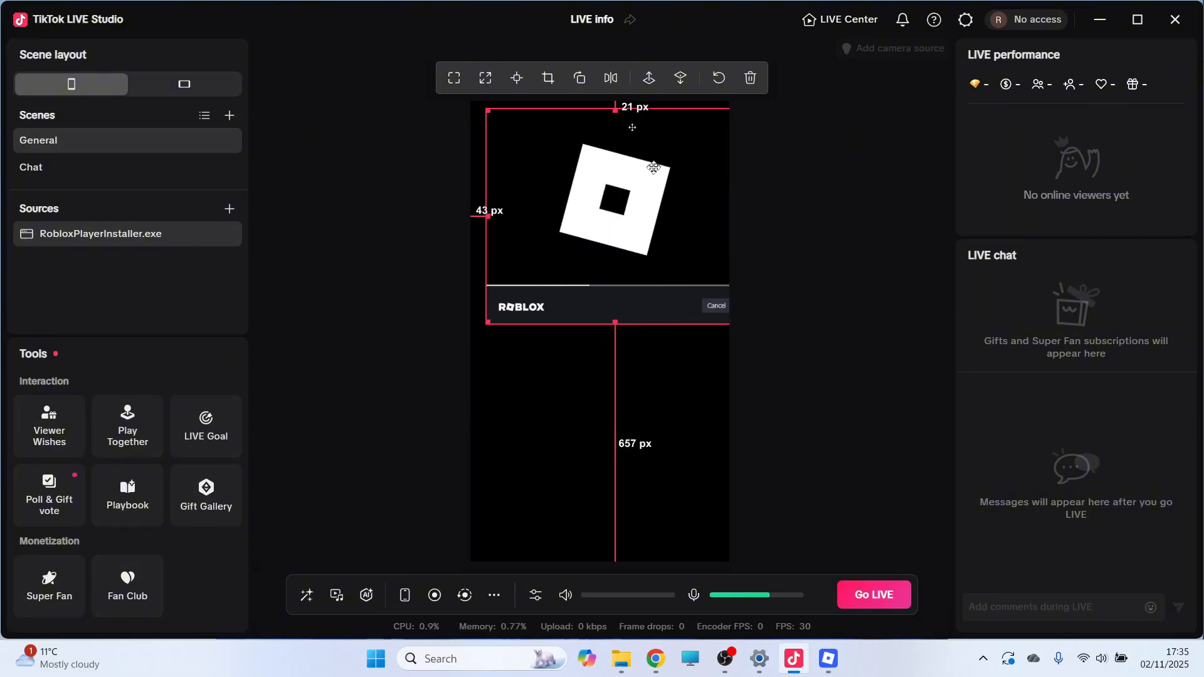
{"action": "left_click_drag", "start_coordinate": [632, 207], "coordinate": [599, 317]}
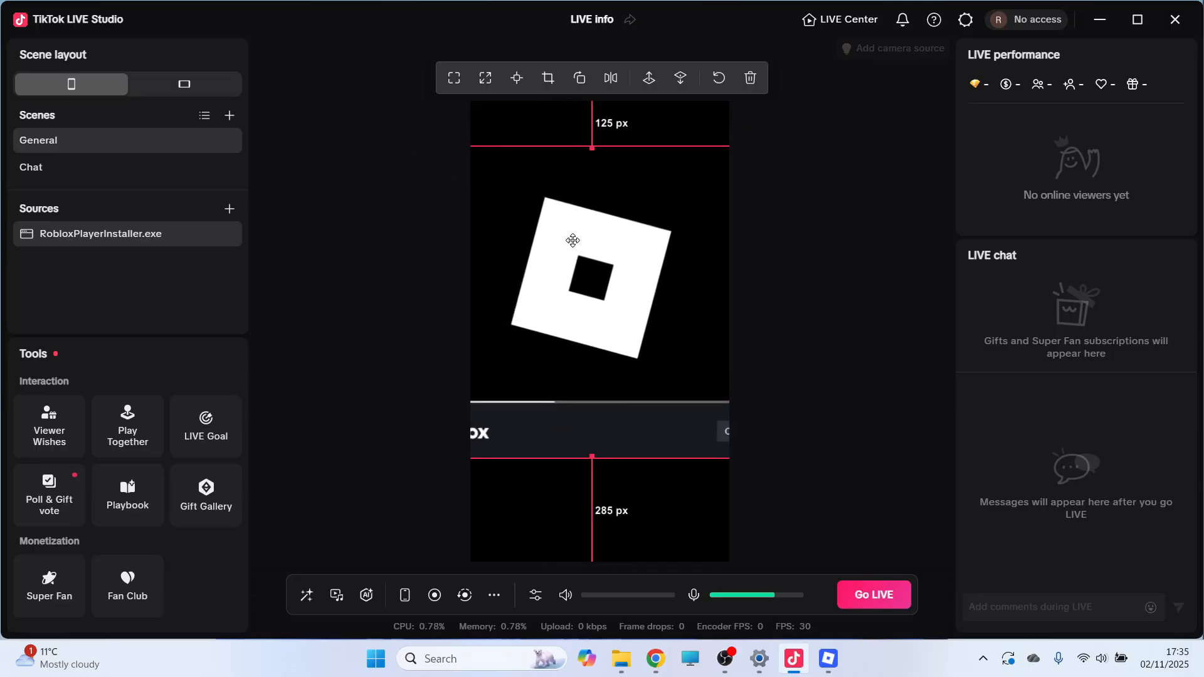
{"action": "left_click_drag", "start_coordinate": [572, 240], "coordinate": [578, 173]}
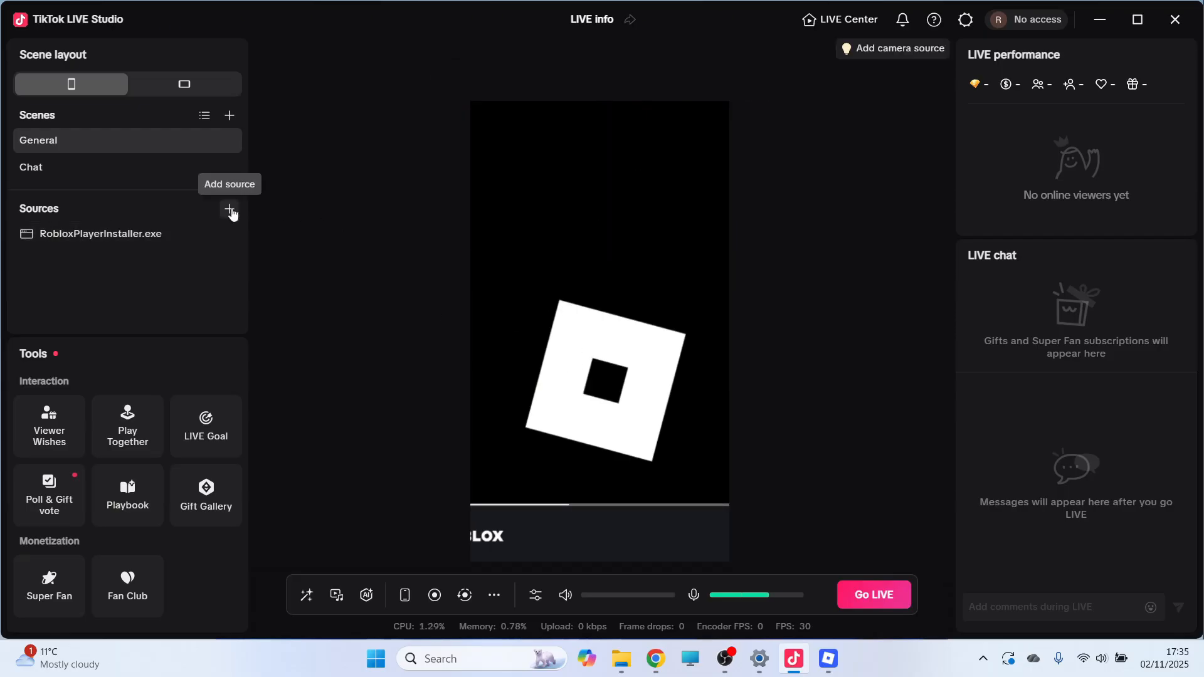
Add the USB2.0 HD UVC WebCam at 1280*720 as a camera source above the Roblox capture.
{"action": "left_click", "coordinate": [229, 209]}
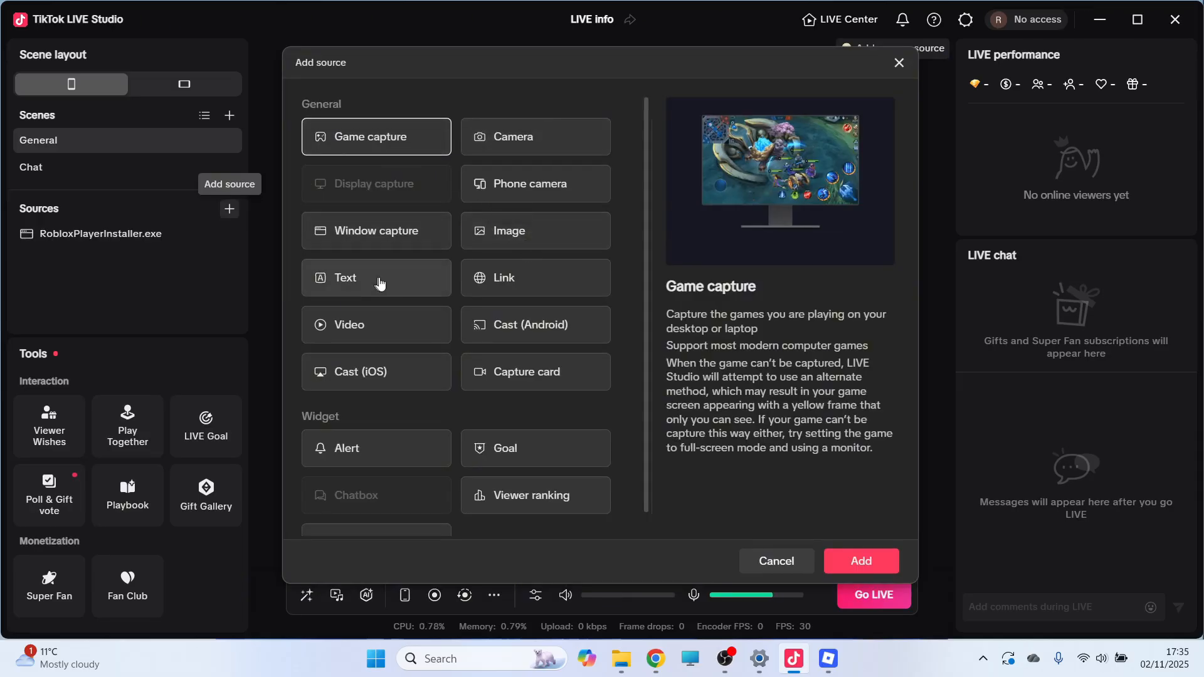
{"action": "left_click", "coordinate": [534, 137]}
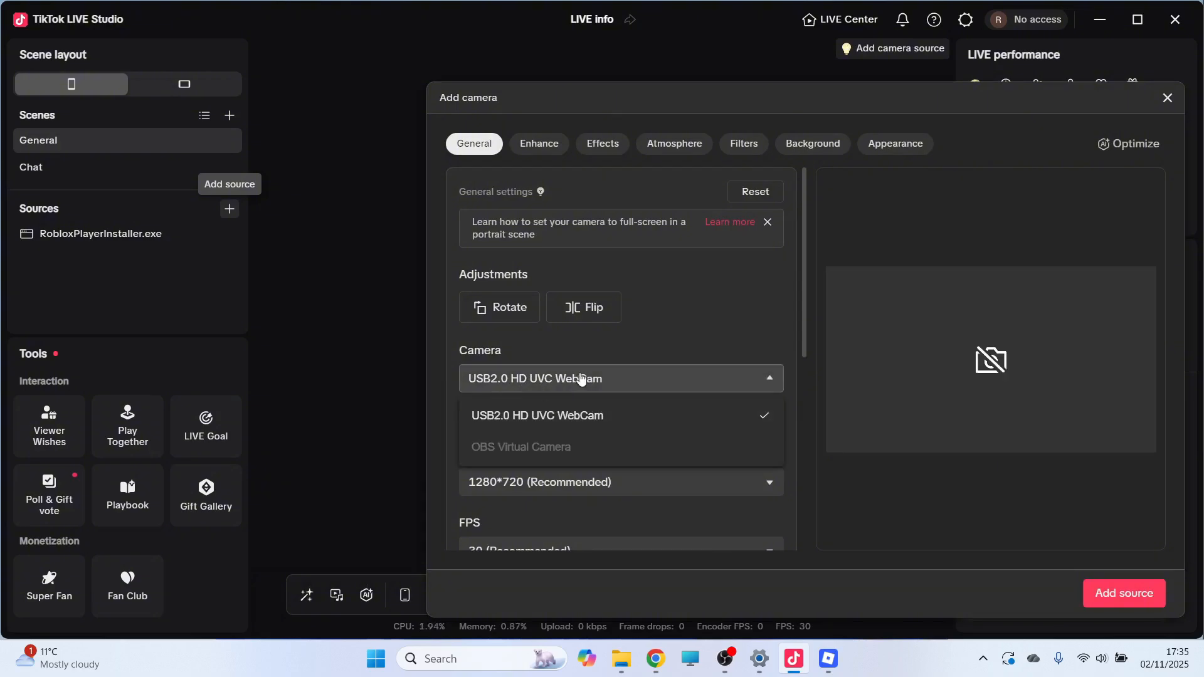
{"action": "left_click", "coordinate": [537, 415]}
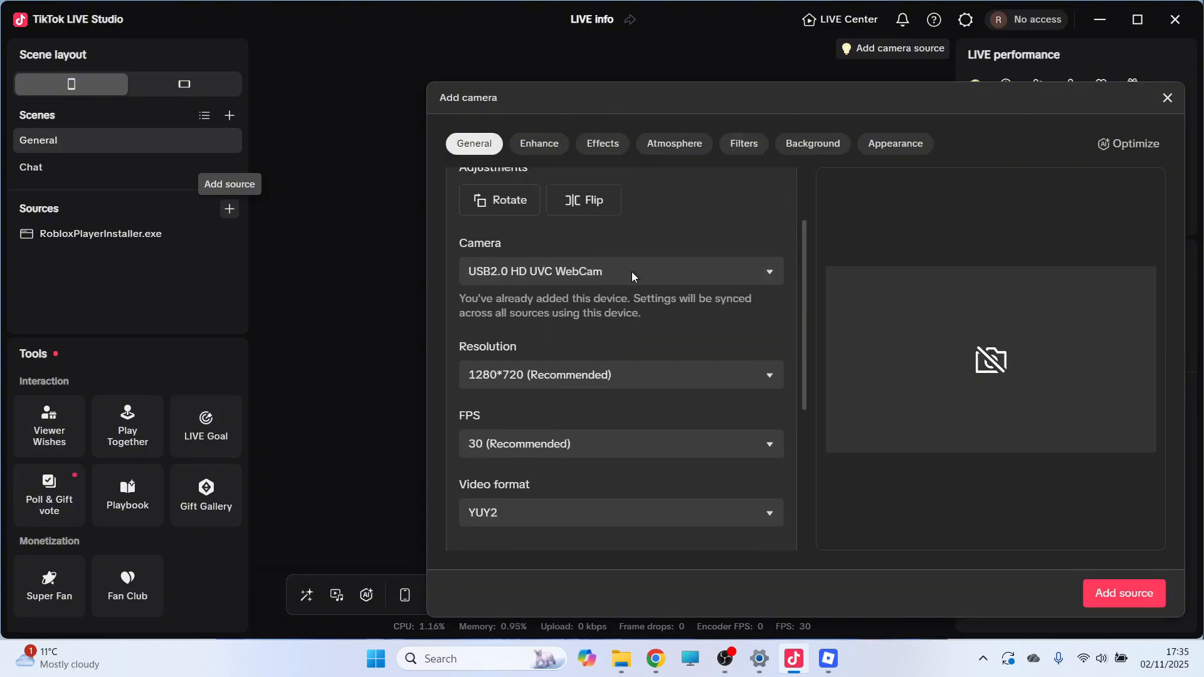
{"action": "scroll", "scroll_direction": "down", "scroll_amount": 3}
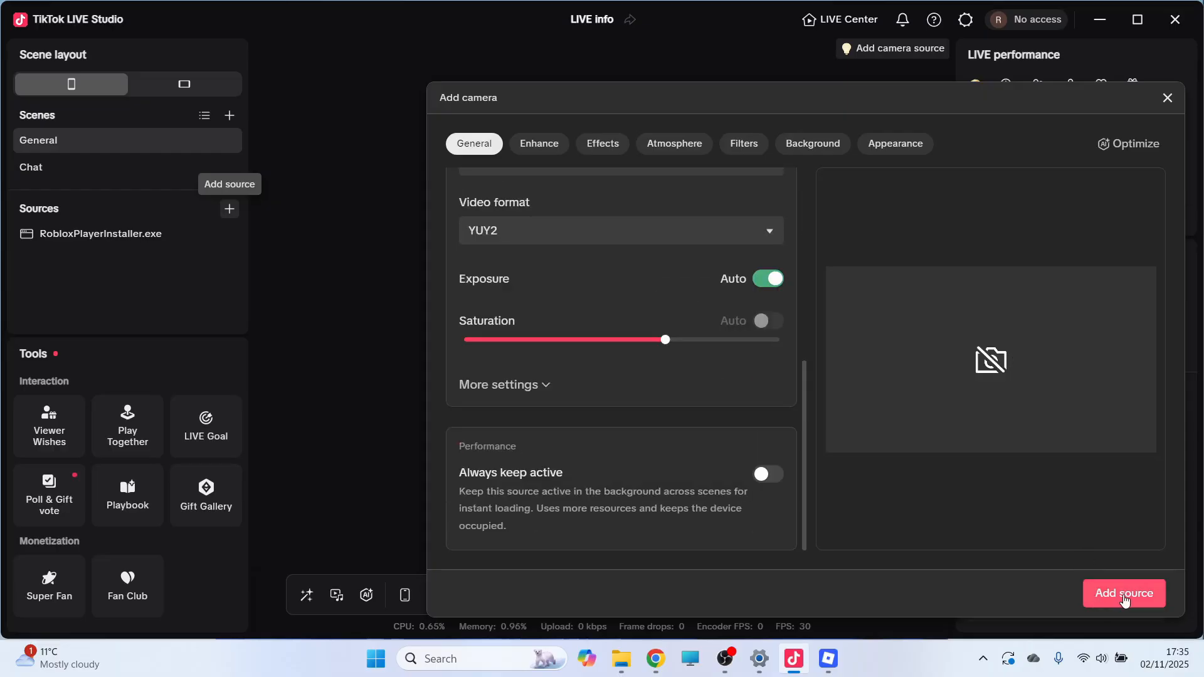
{"action": "left_click", "coordinate": [1124, 593]}
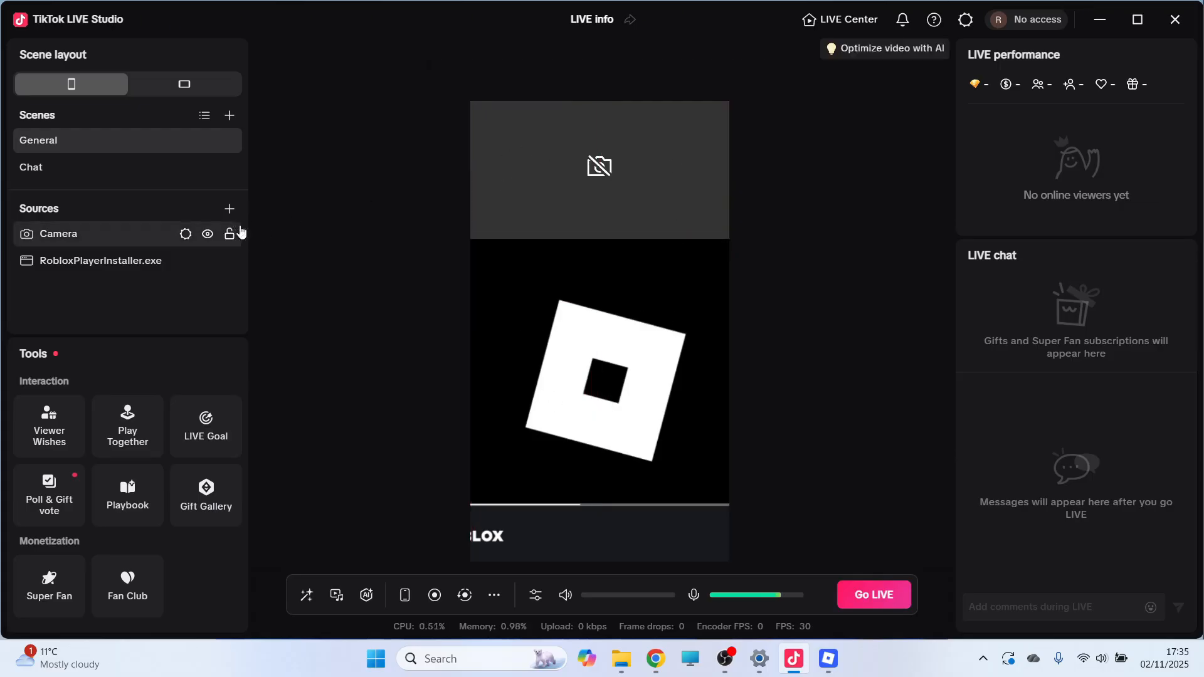
{"action": "left_click", "coordinate": [228, 208]}
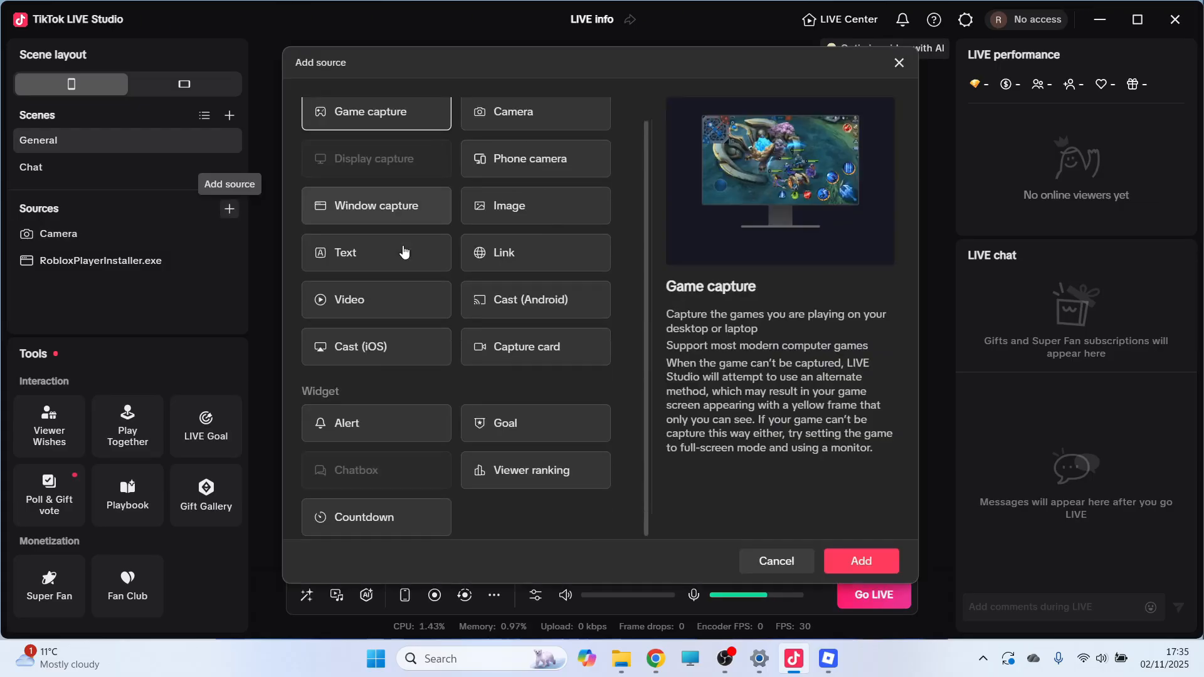
{"action": "mouse_move", "coordinate": [582, 429]}
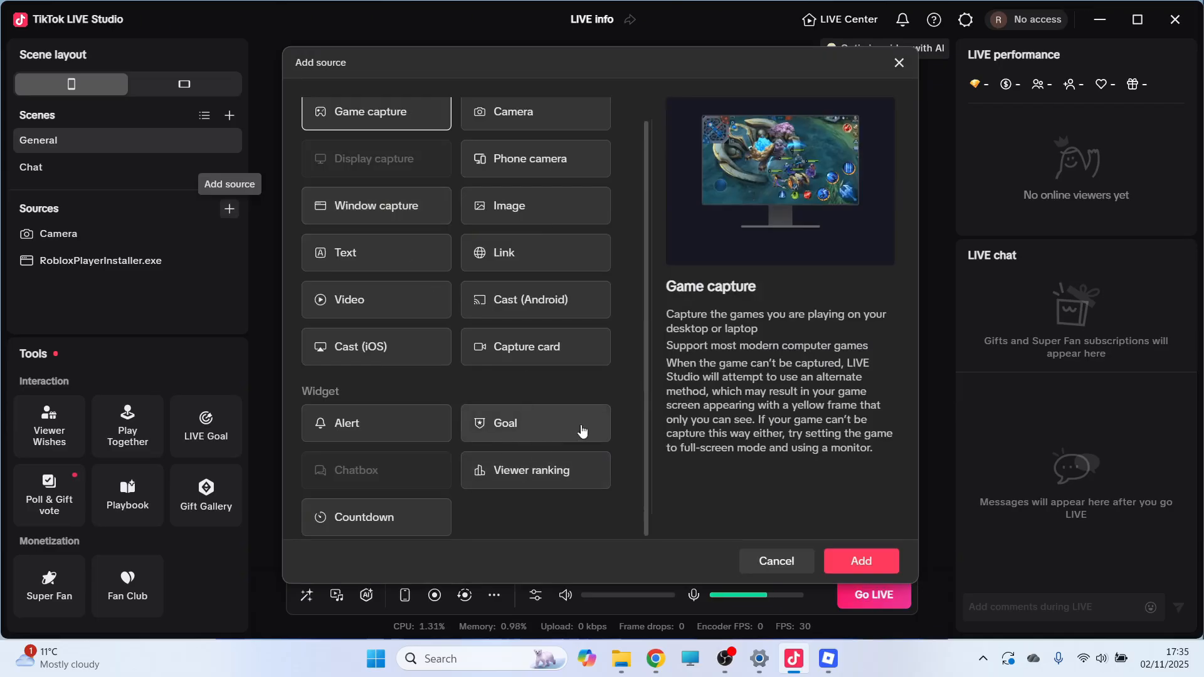
{"action": "left_click", "coordinate": [535, 424]}
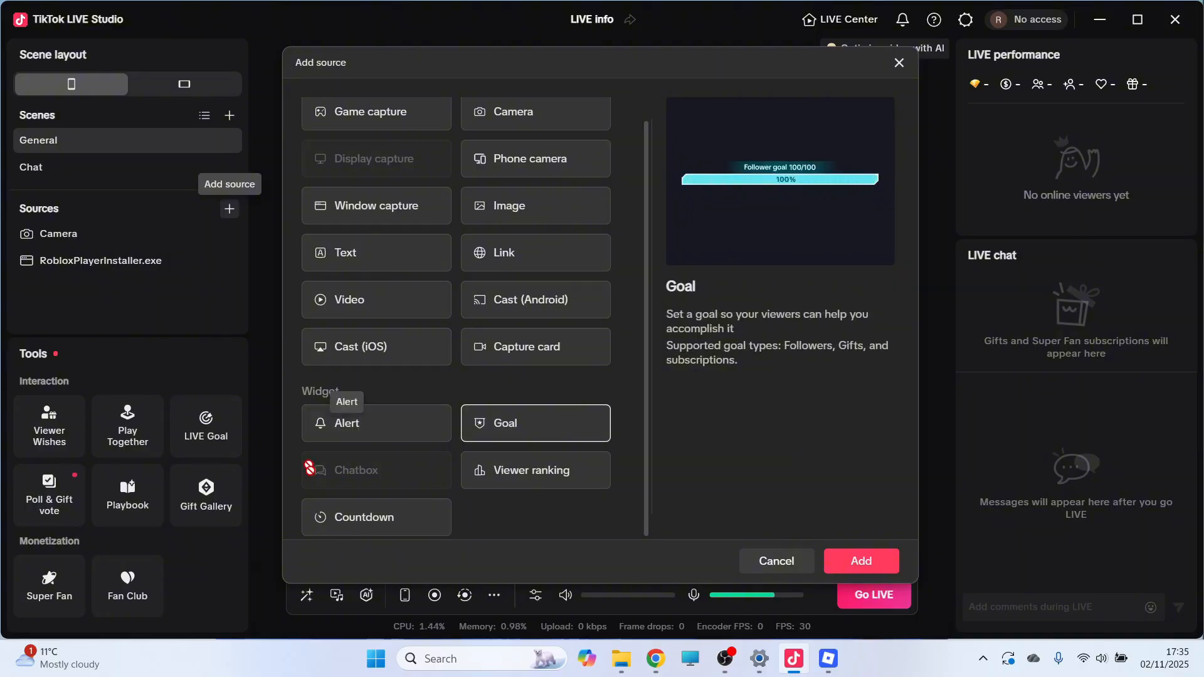
{"action": "mouse_move", "coordinate": [443, 414]}
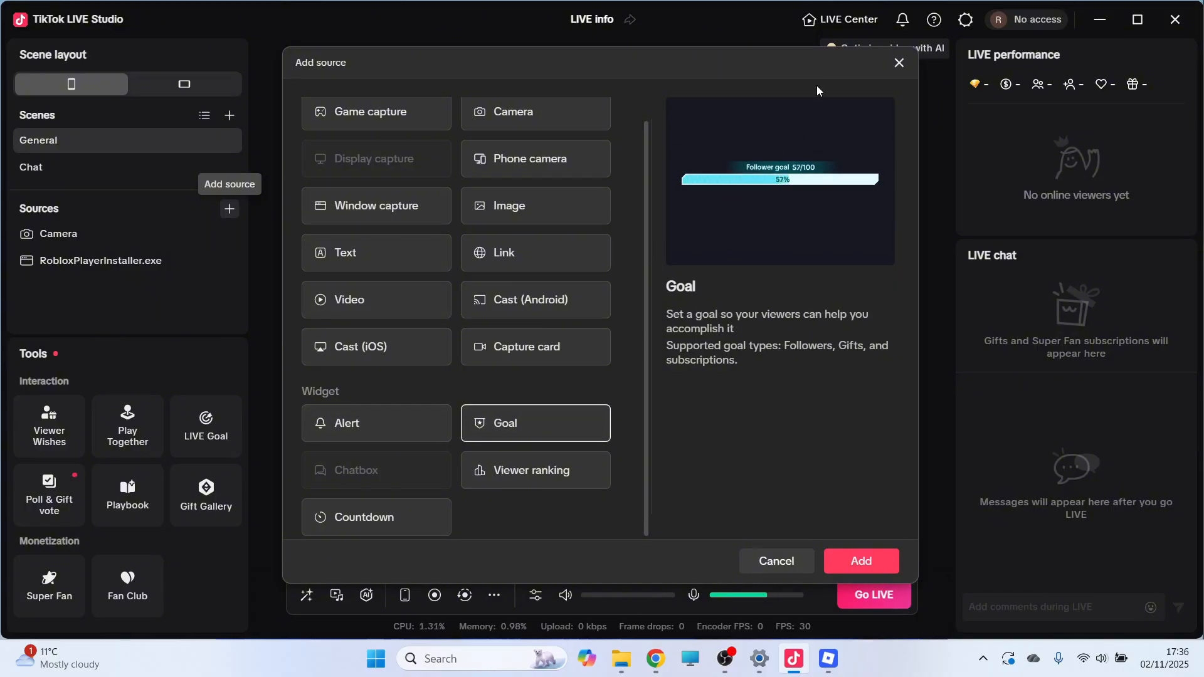
{"action": "left_click", "coordinate": [898, 63]}
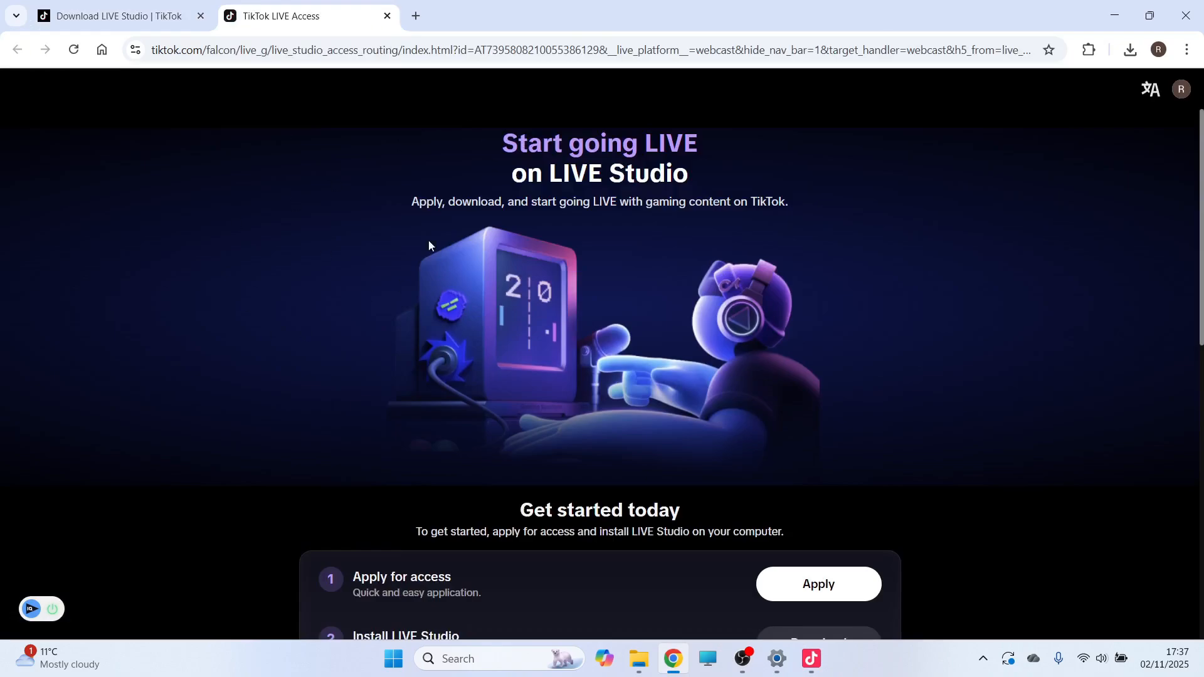
Scroll through the LIVE Access Get started steps, then return to the LIVE Studio scene.
{"action": "scroll", "scroll_direction": "down", "scroll_amount": 3}
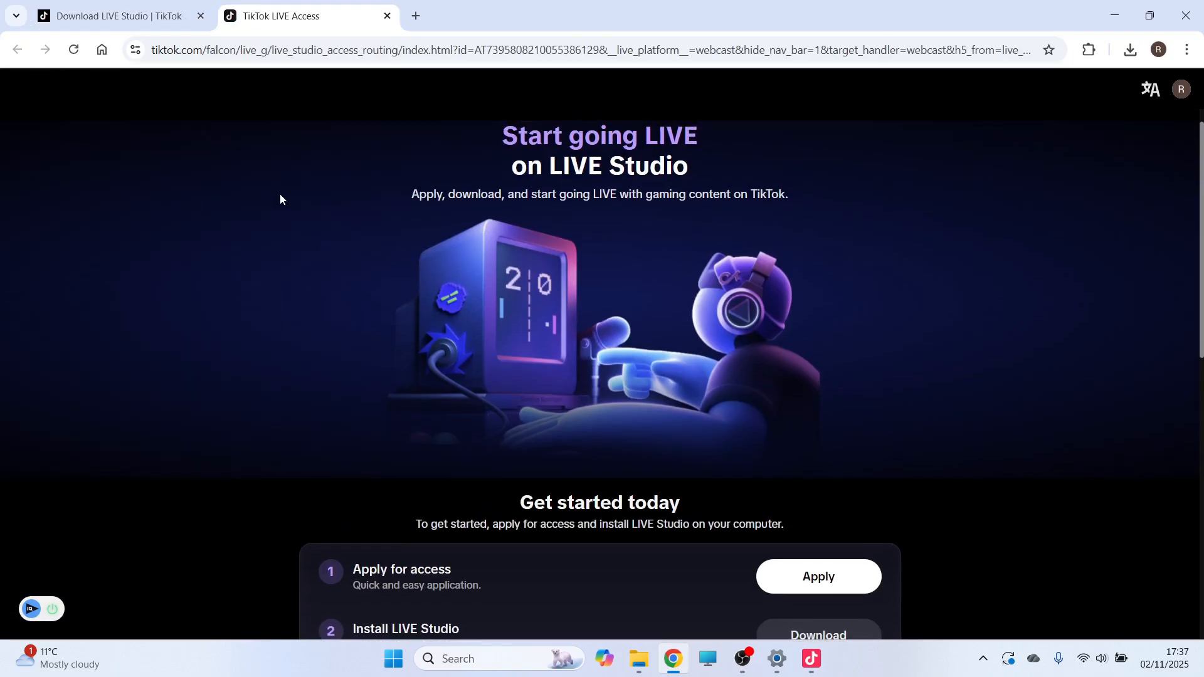
{"action": "scroll", "scroll_direction": "down", "scroll_amount": 3}
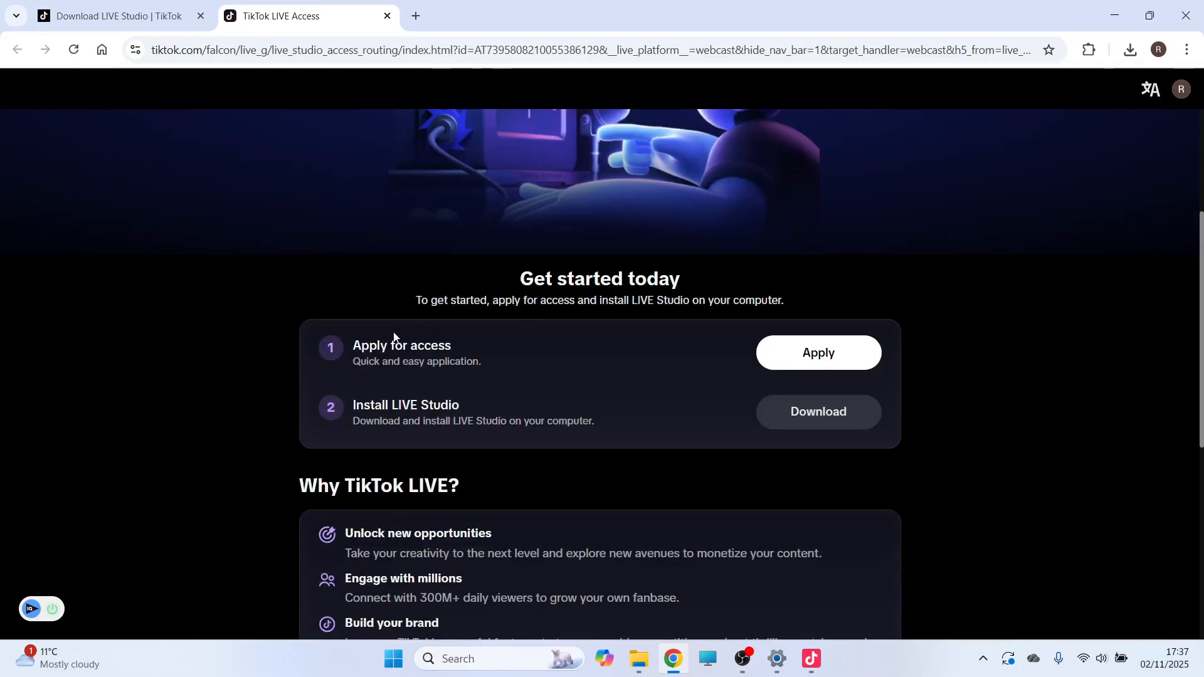
{"action": "mouse_move", "coordinate": [386, 356]}
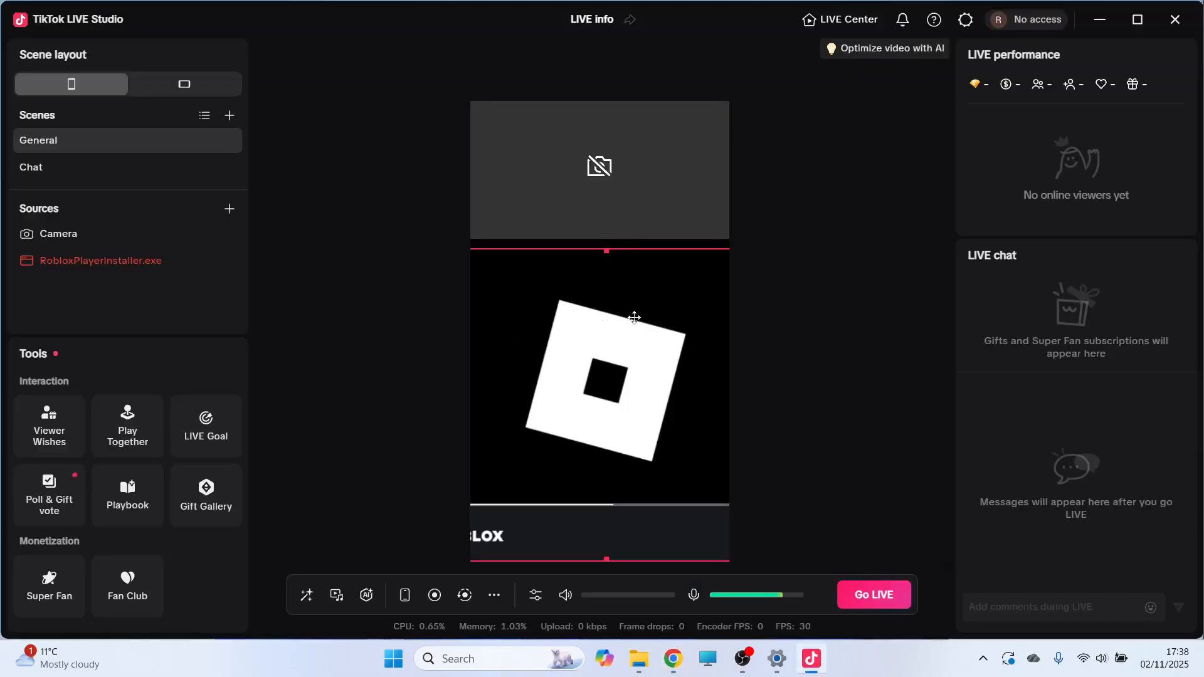
{"action": "left_click", "coordinate": [600, 169]}
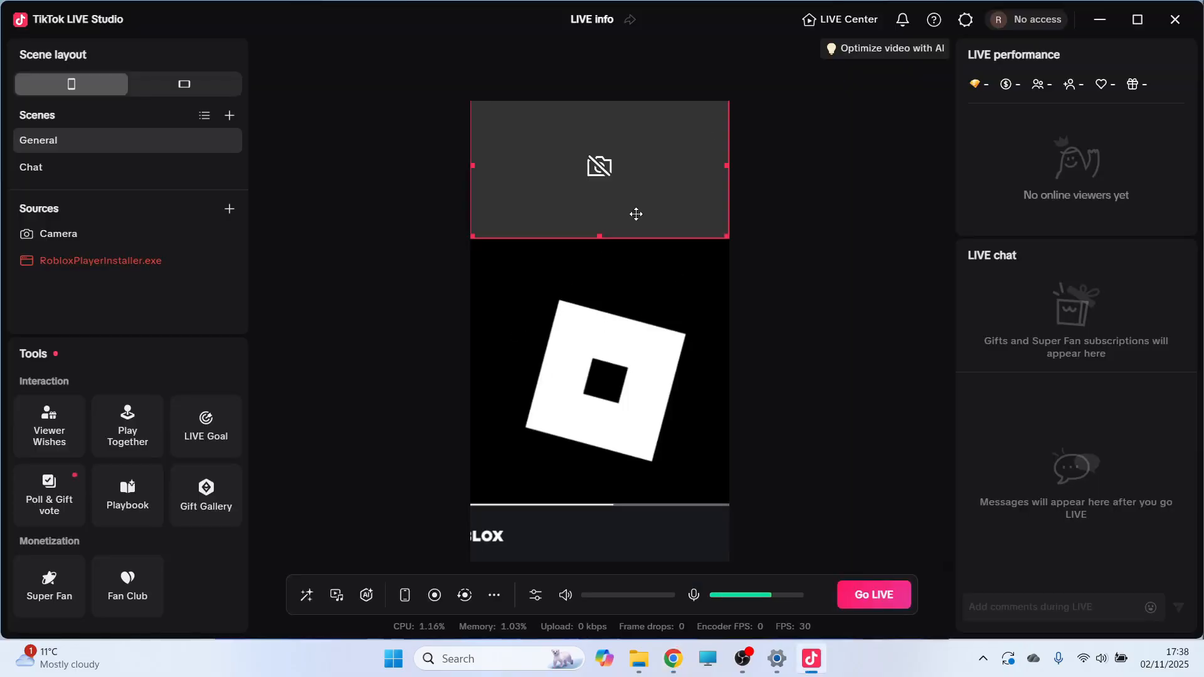